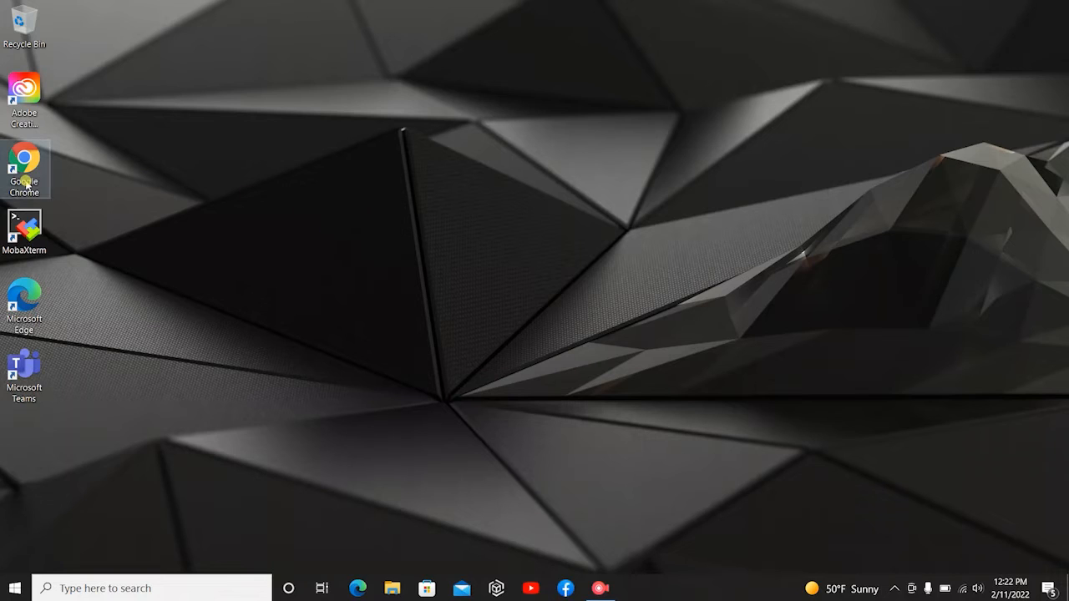
# Step: Launch Chrome, search 'solidworks download', and open the Downloads | Support | SOLIDWORKS result
pyautogui.doubleClick(25, 158)
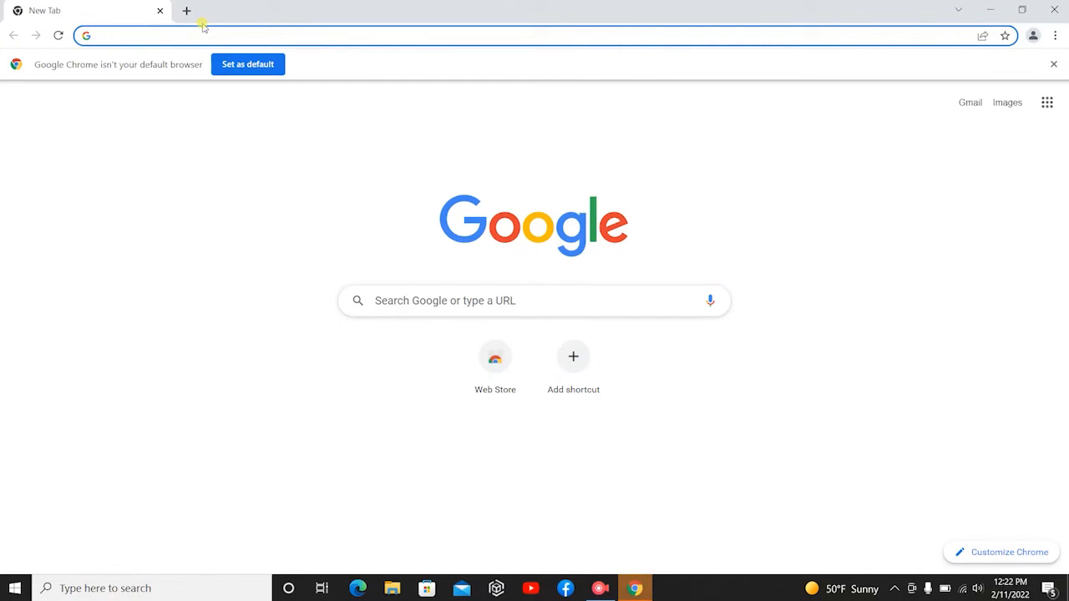
pyautogui.click(334, 35)
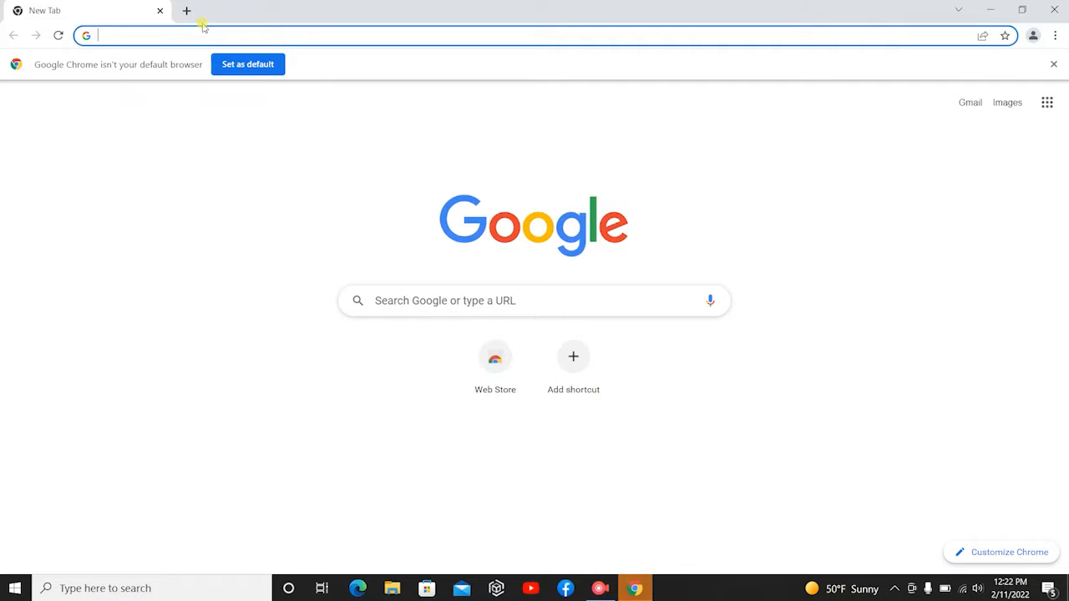
pyautogui.write('solidworks download')
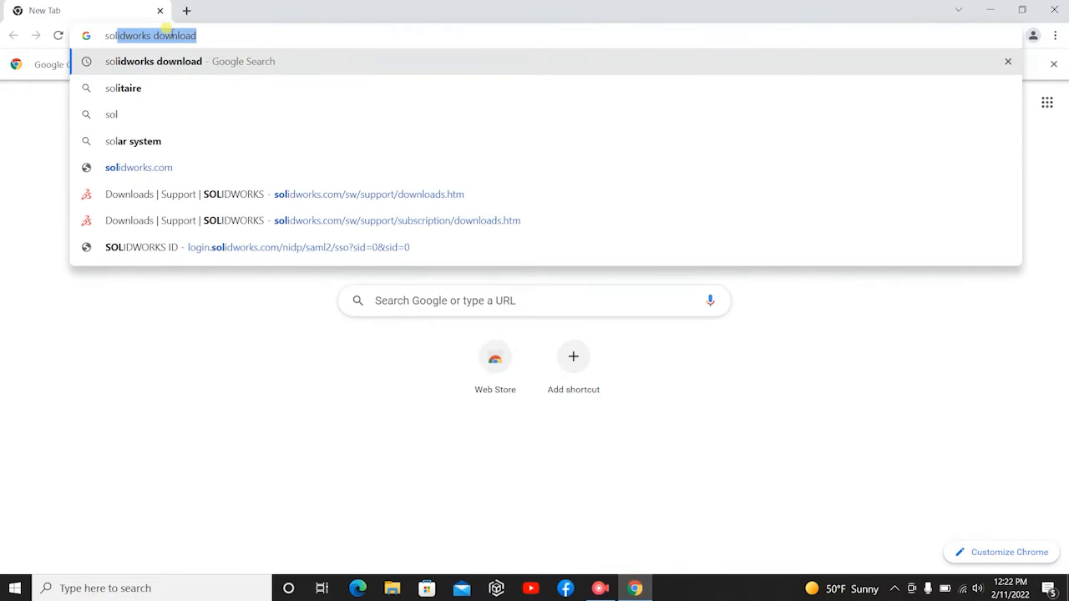
pyautogui.write('soldworks+dow&aqs=chrome.1.69i57j0i10i433j0i10l8.4743j0j7&sourceid=chrome&ie=UTF-8')
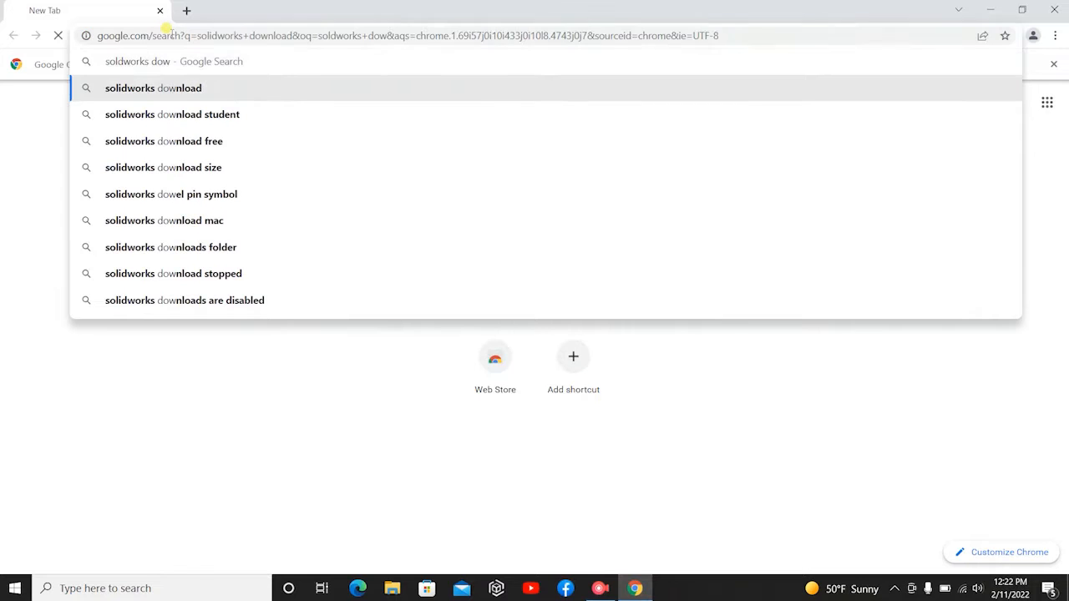
pyautogui.click(153, 87)
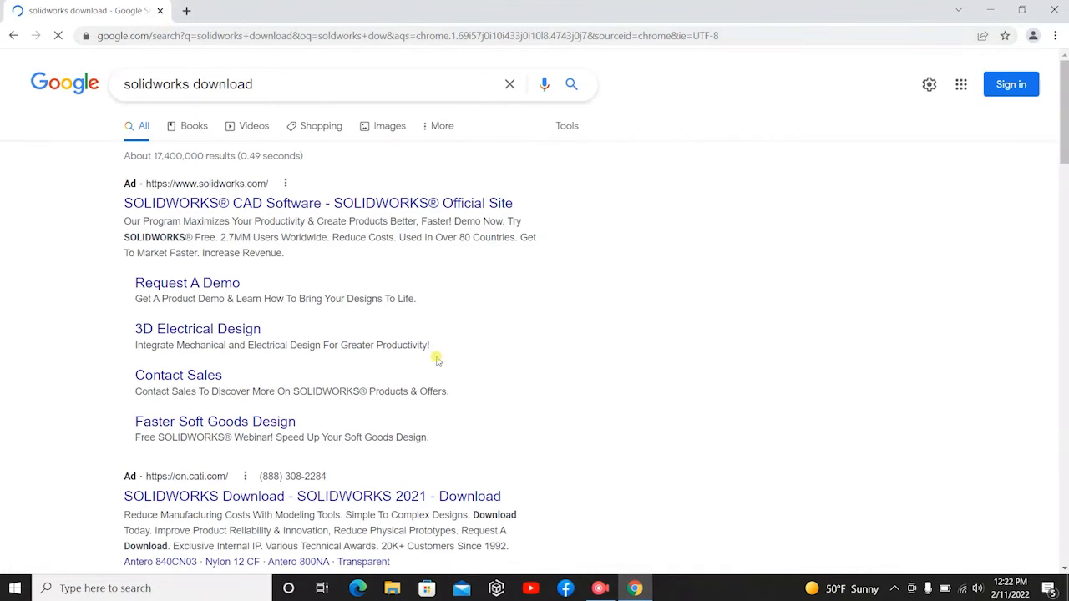
pyautogui.scroll(-3)
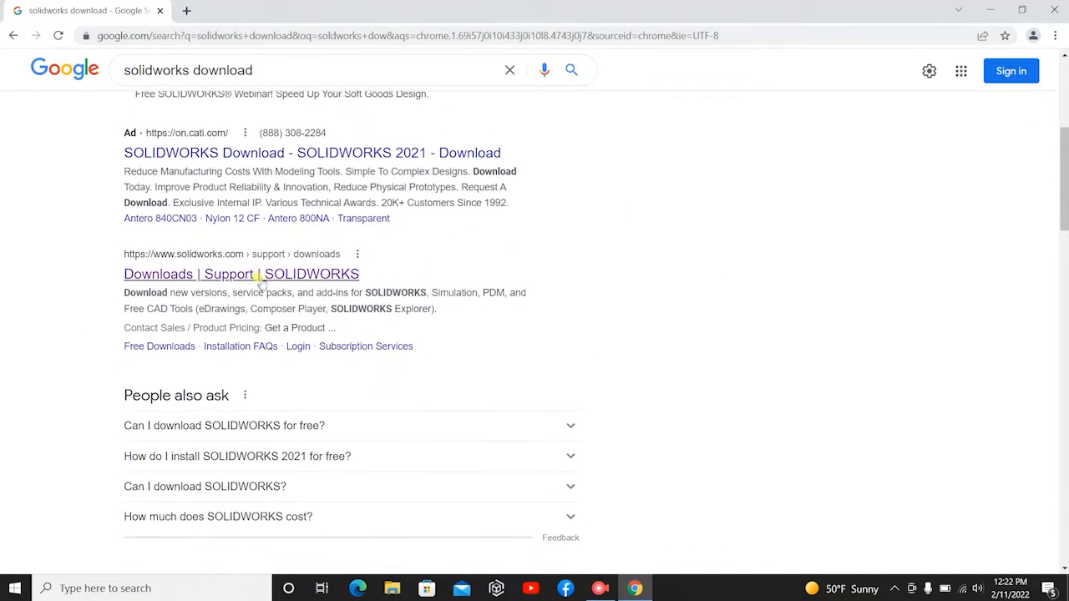
pyautogui.click(241, 273)
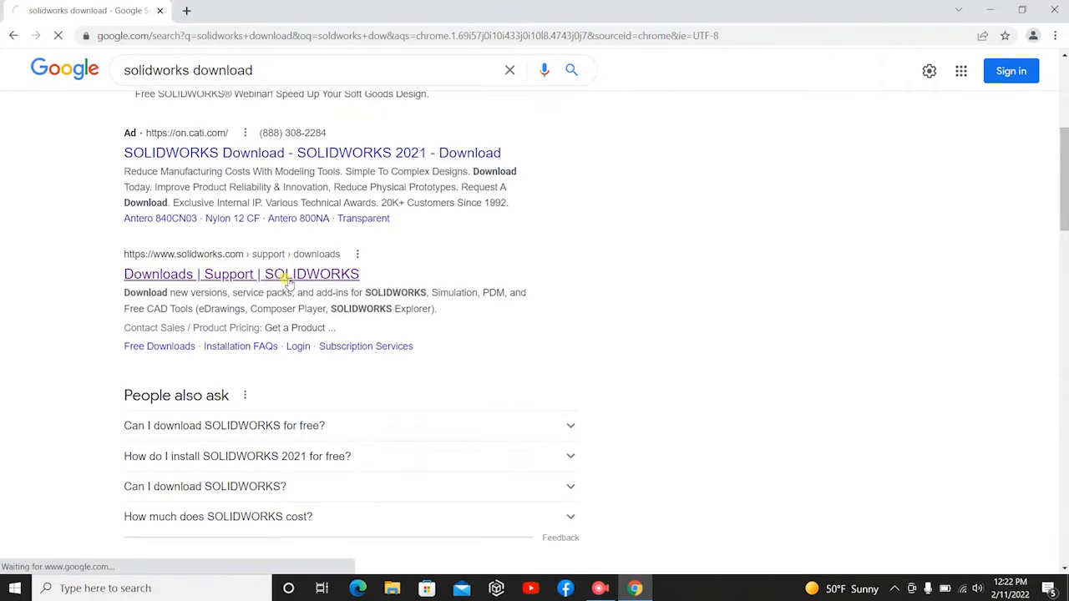
# Step: On the 2022 Downloads page, select the SOLIDWORKS Products package
pyautogui.click(241, 274)
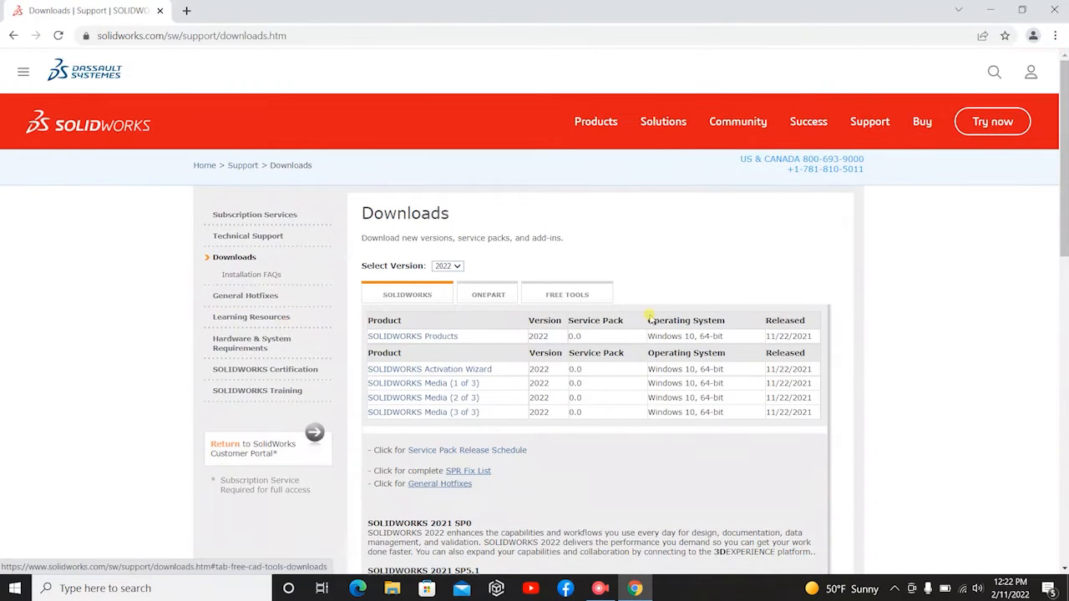
pyautogui.moveTo(680, 348)
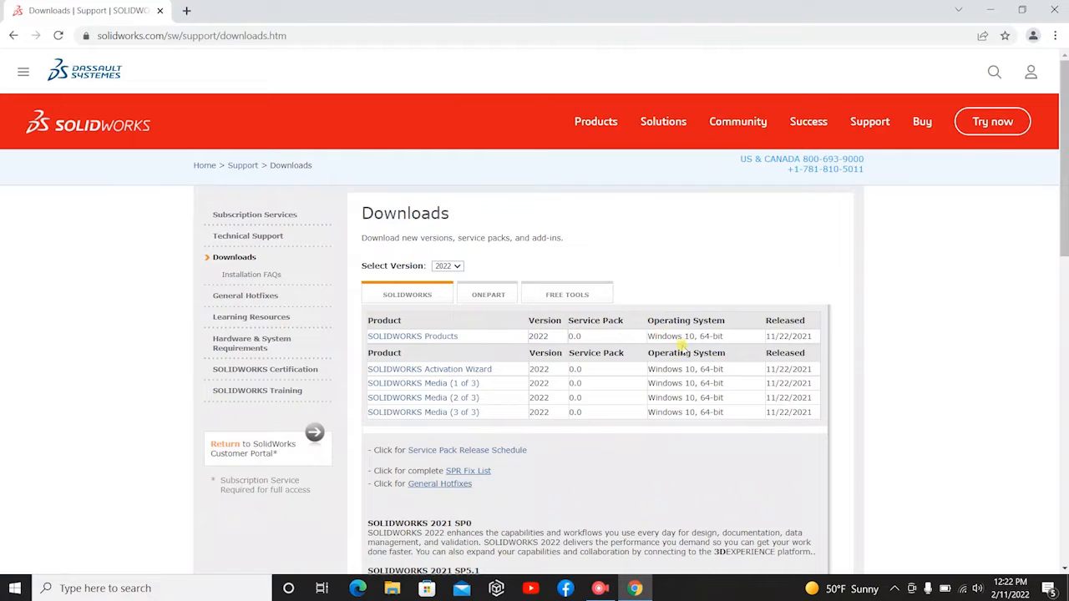
pyautogui.moveTo(651, 369)
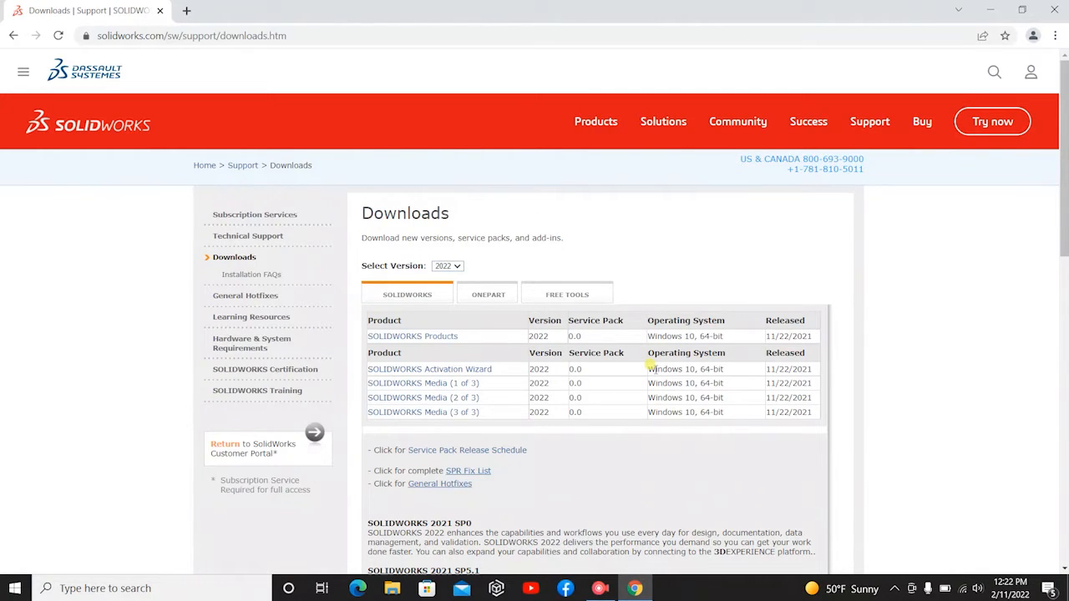
pyautogui.moveTo(432, 352)
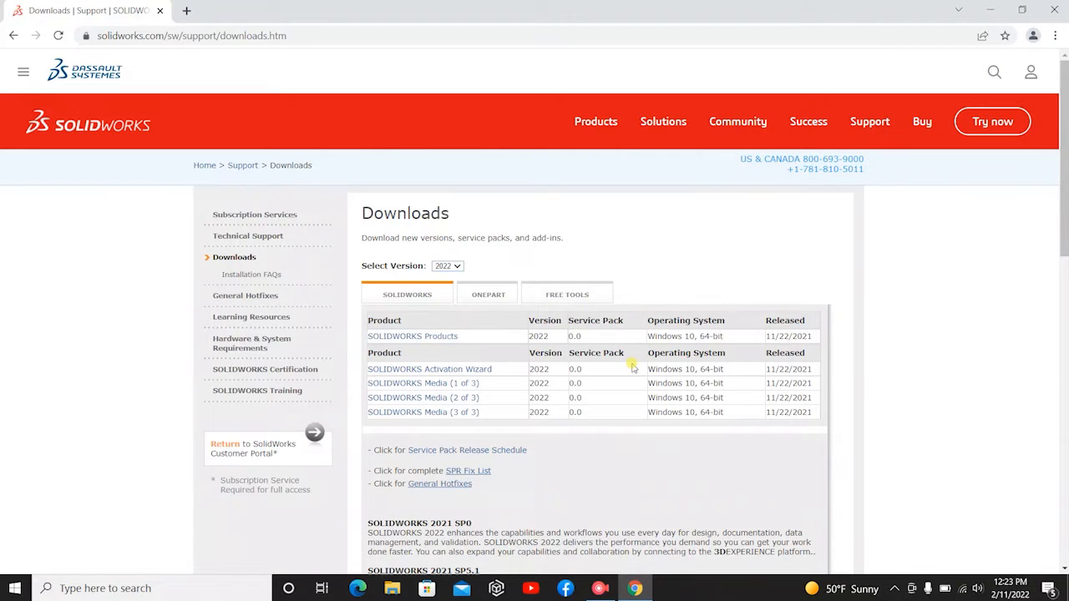
pyautogui.moveTo(617, 350)
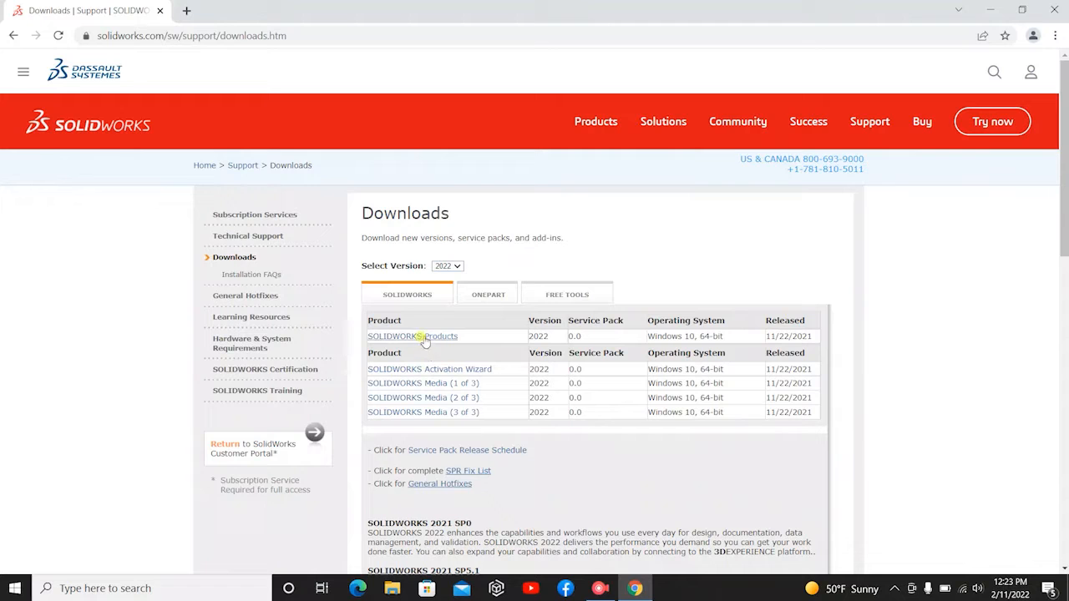
pyautogui.click(425, 336)
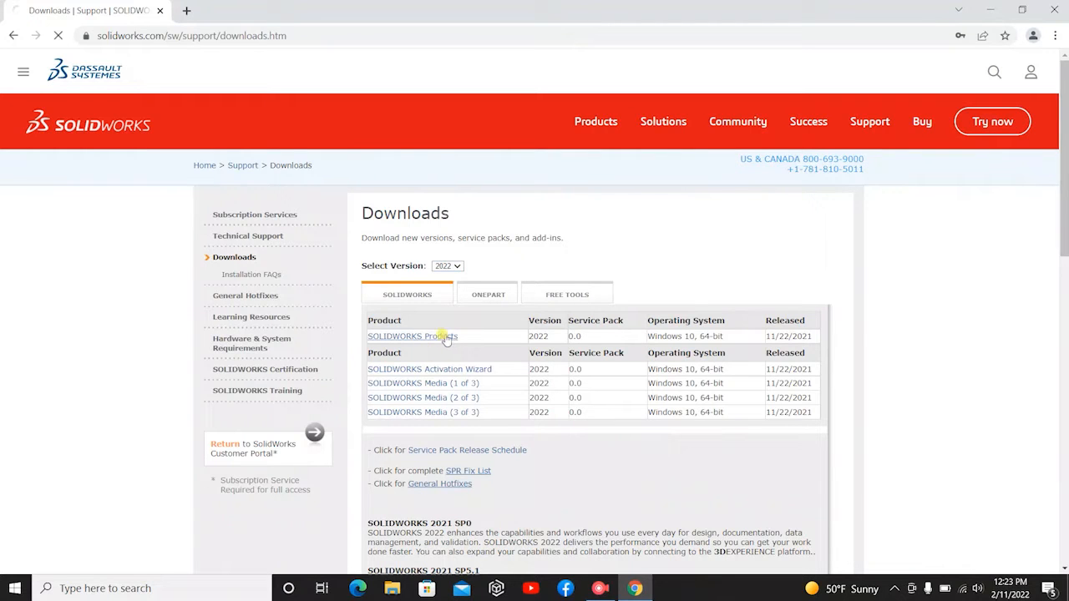
# Step: Scroll through the SOLIDWORKS License Agreement and choose Accept Agreement & Continue
pyautogui.click(411, 336)
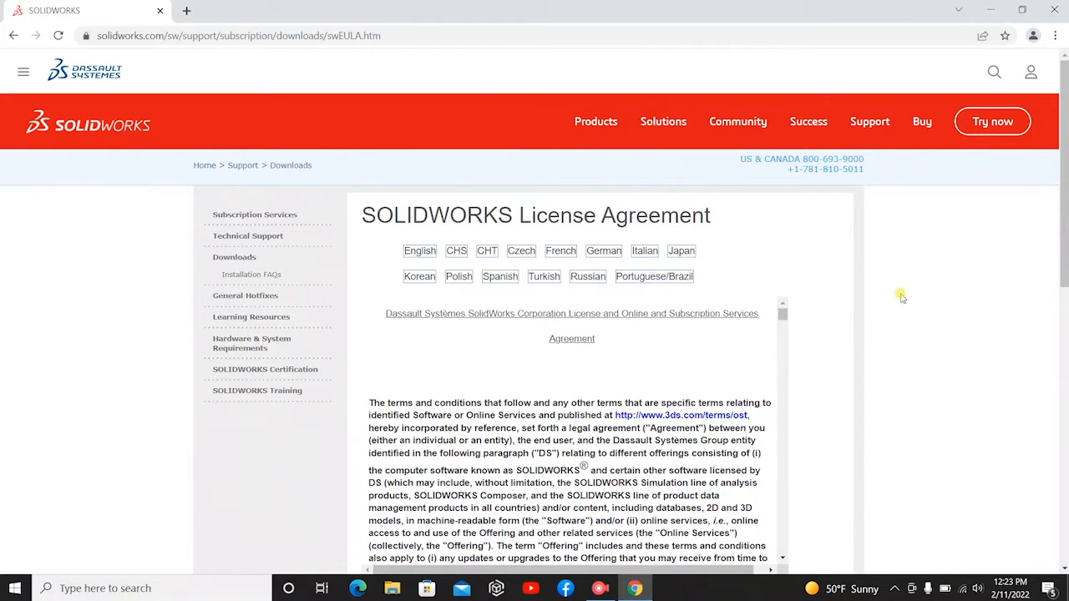
pyautogui.scroll(-3)
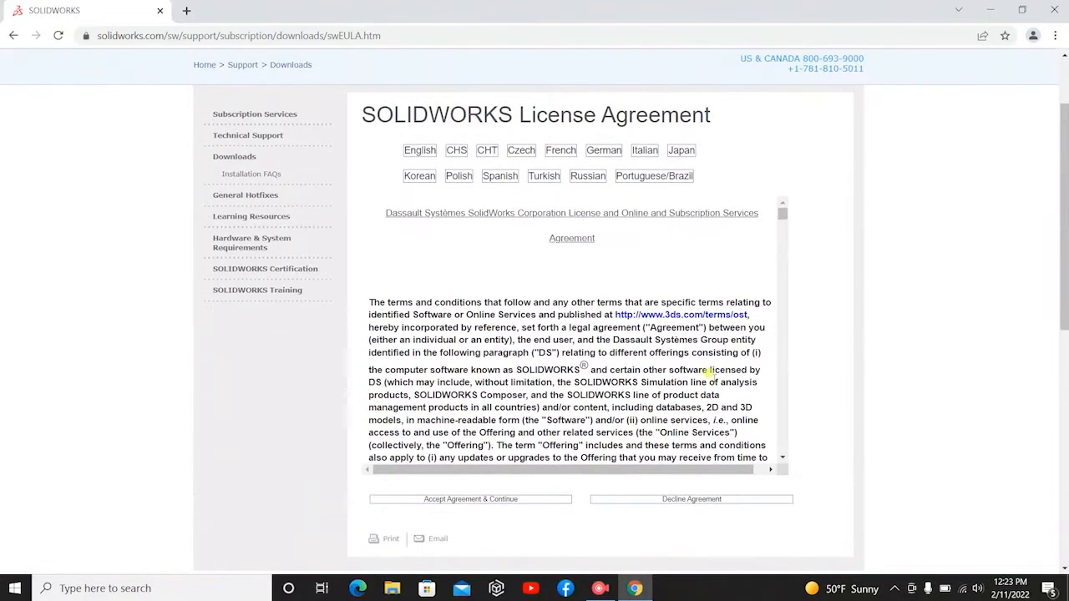
pyautogui.scroll(-3)
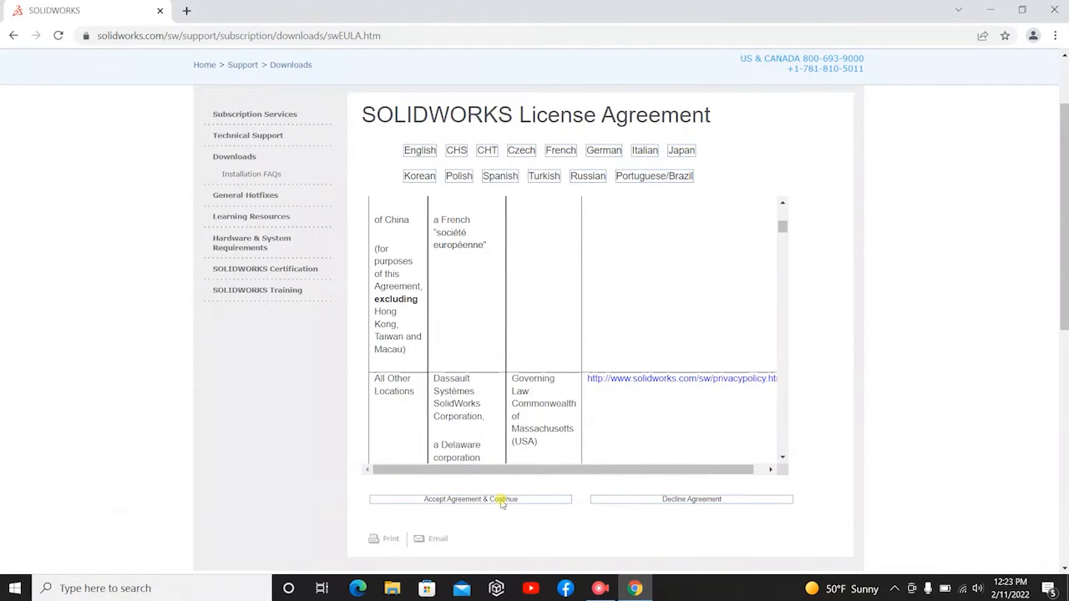
pyautogui.click(470, 499)
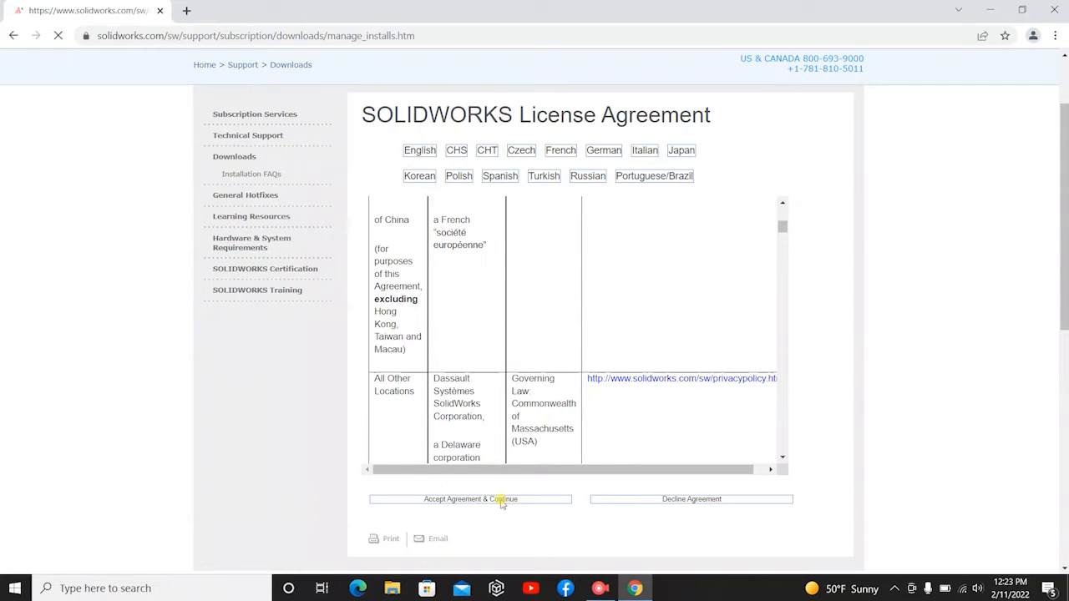
# Step: Download and launch the SOLIDWORKS 2022 Service Pack 0.0 installer
pyautogui.click(470, 498)
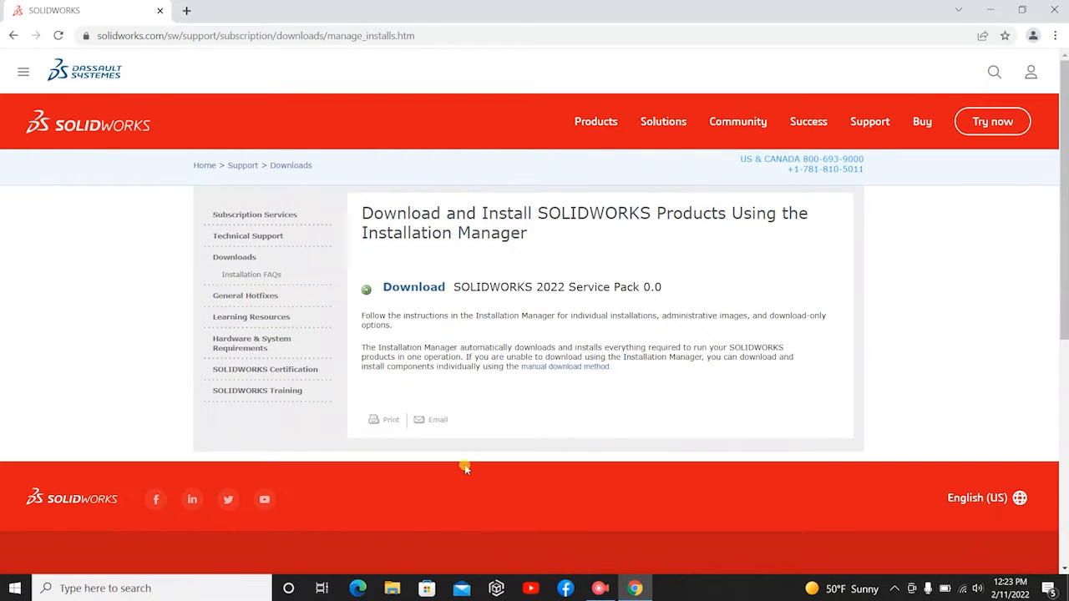
pyautogui.moveTo(414, 286)
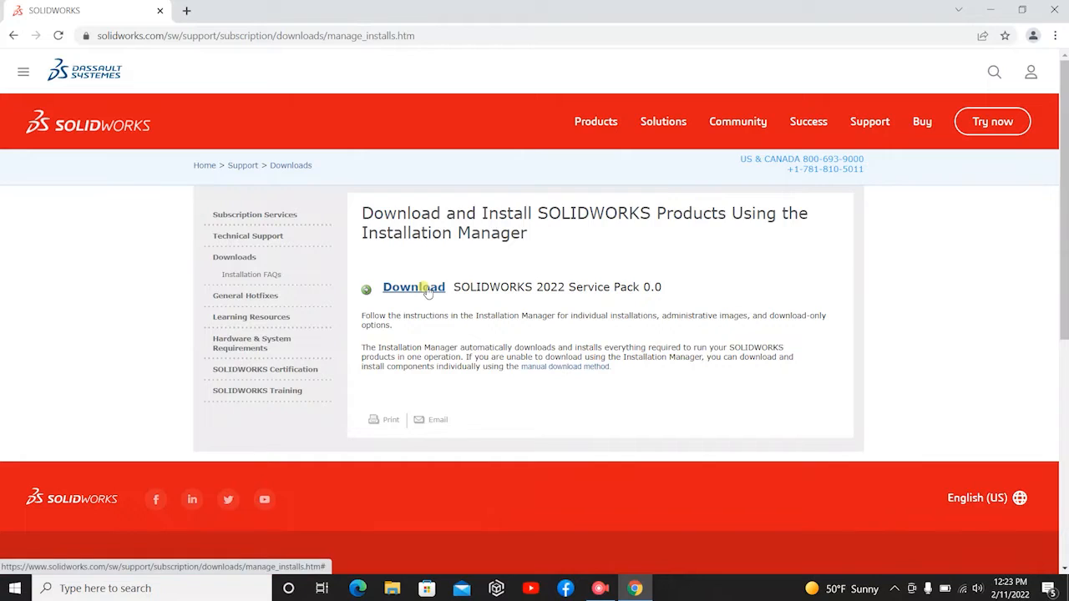
pyautogui.click(413, 286)
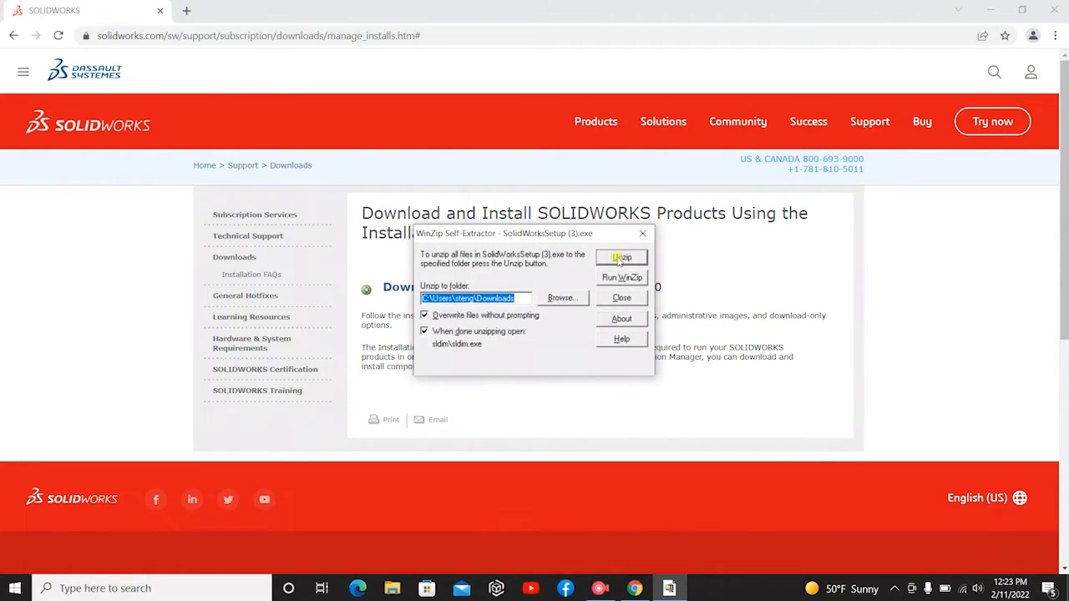
# Step: Unzip the setup files to Downloads and confirm the 150-files success message
pyautogui.click(621, 256)
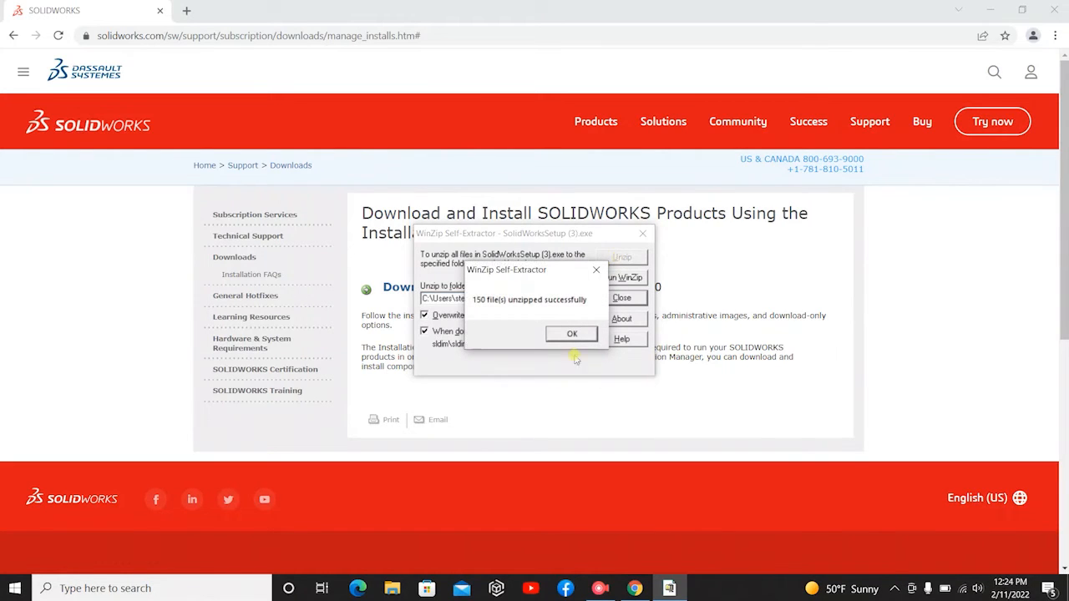
pyautogui.click(572, 333)
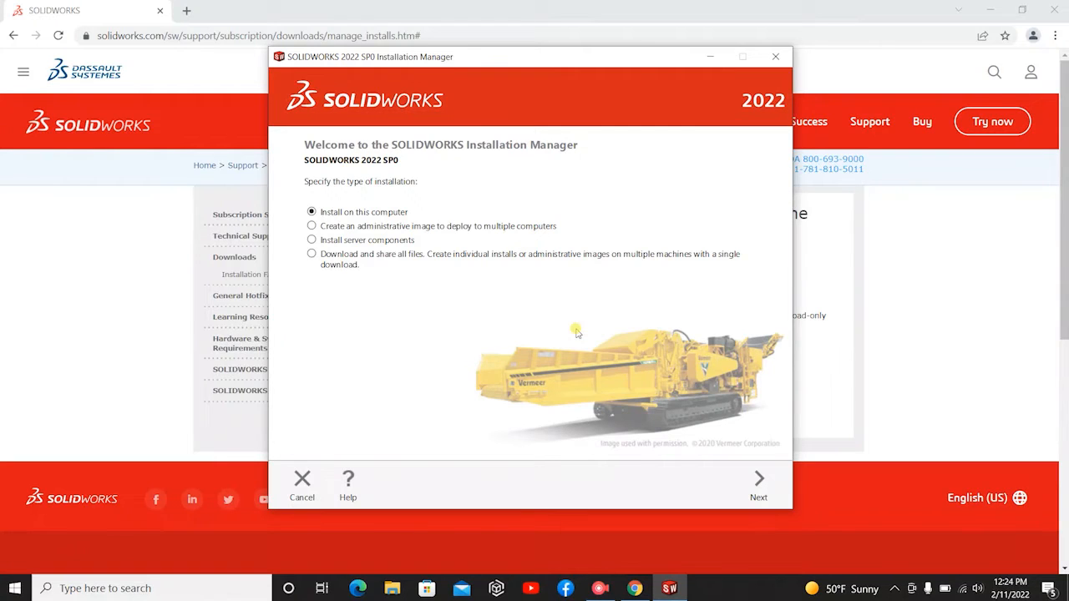
pyautogui.moveTo(513, 275)
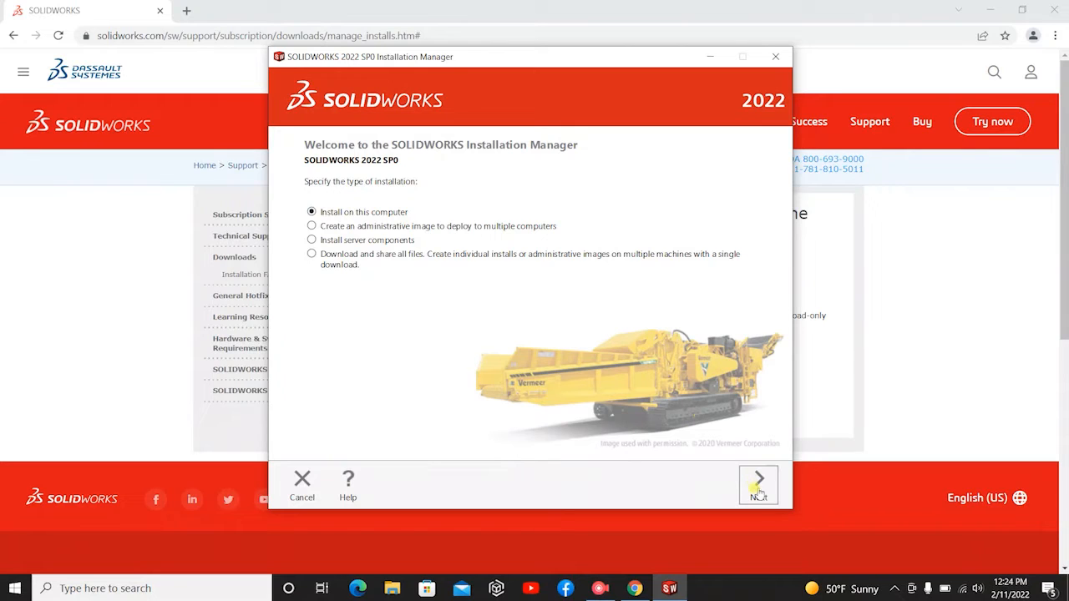
# Step: Continue with 'Install on this computer' selected
pyautogui.click(758, 485)
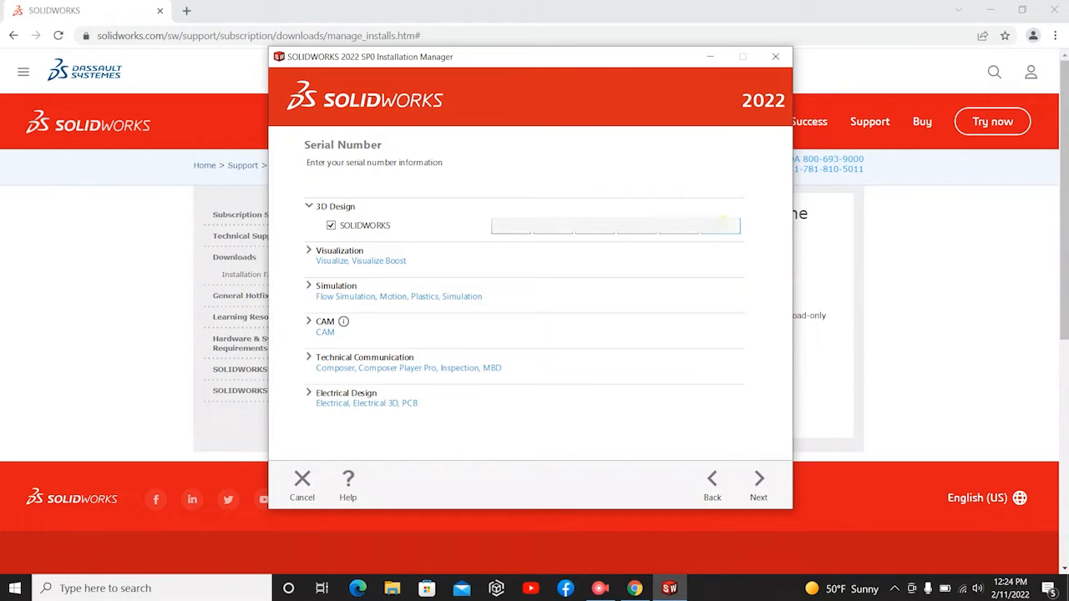
pyautogui.moveTo(758, 477)
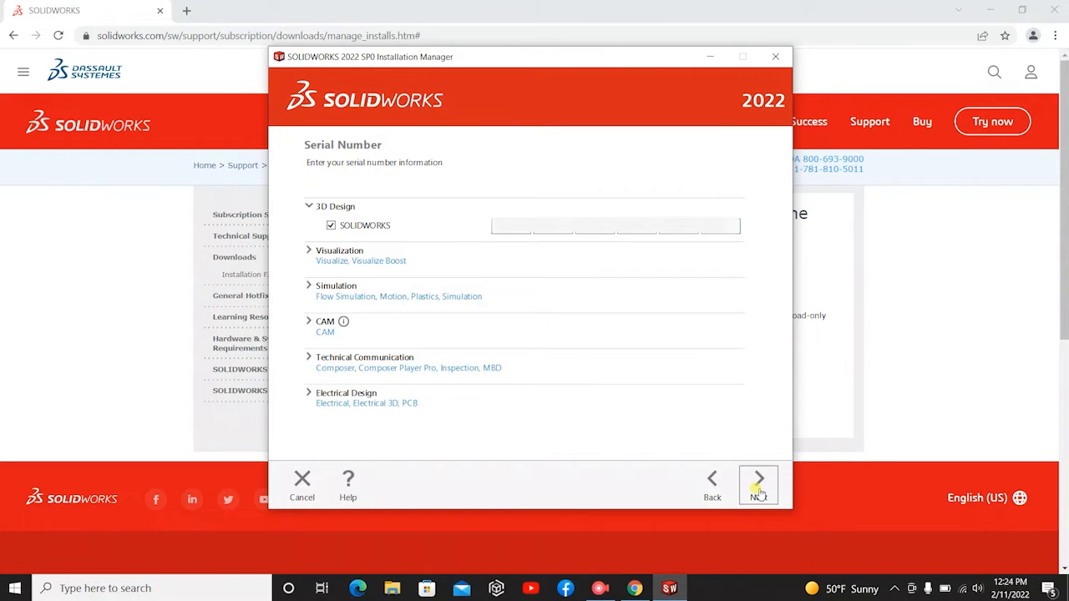
# Step: Submit the serial number and proceed to the installation Summary page
pyautogui.click(758, 477)
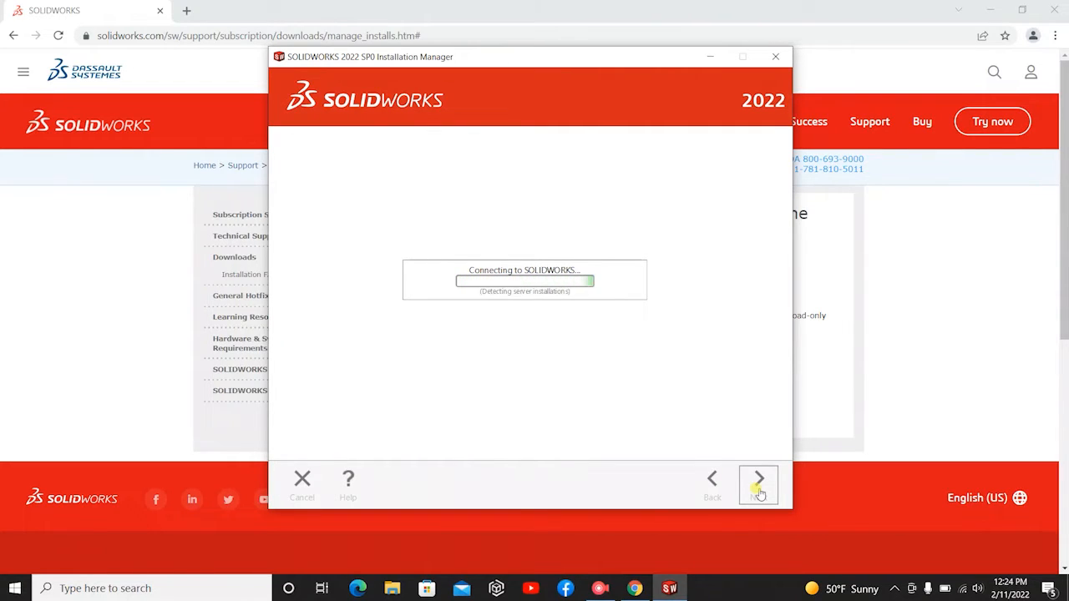
pyautogui.click(758, 485)
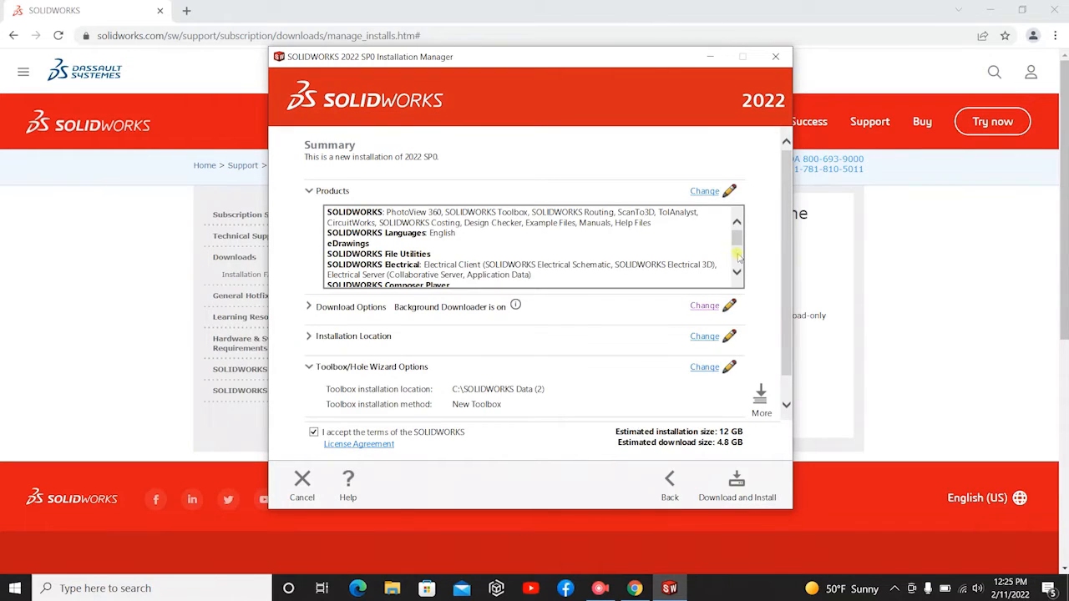
# Step: Review the Download Options and product list, then start Download and Install
pyautogui.click(309, 306)
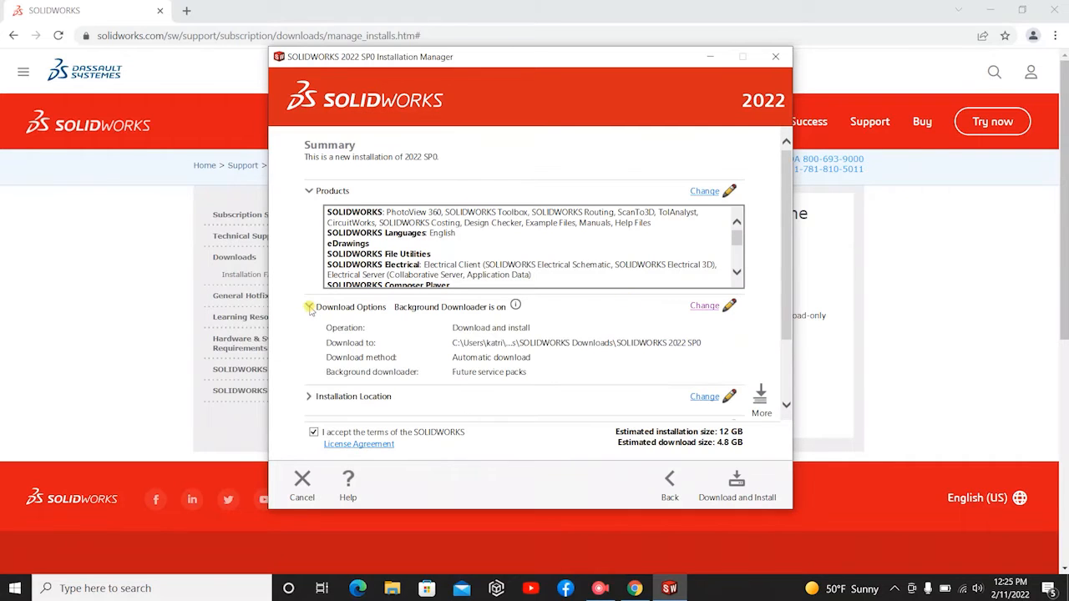
pyautogui.click(309, 307)
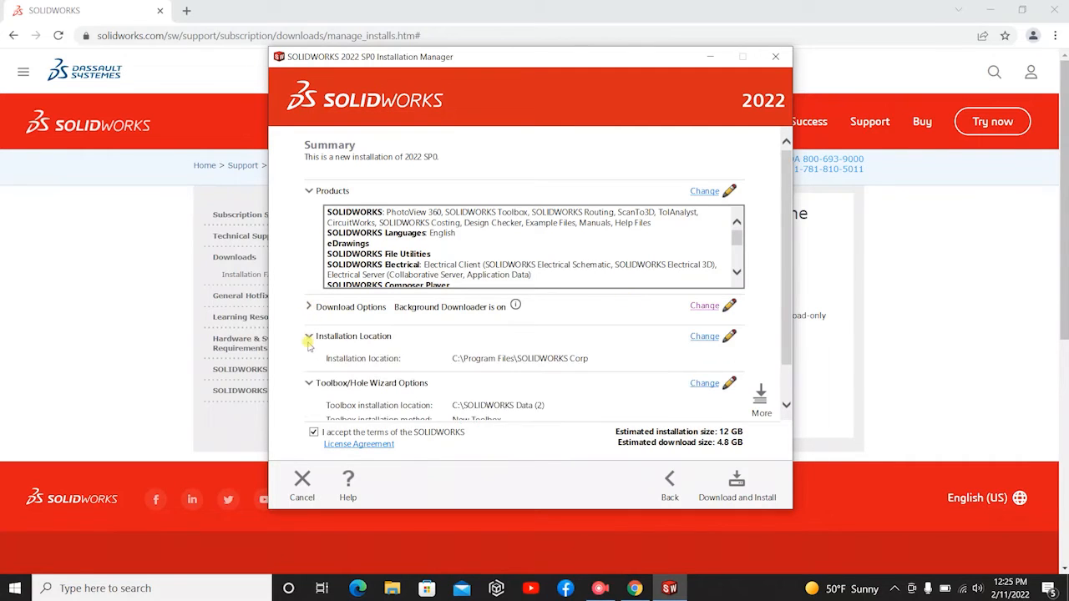
pyautogui.click(309, 336)
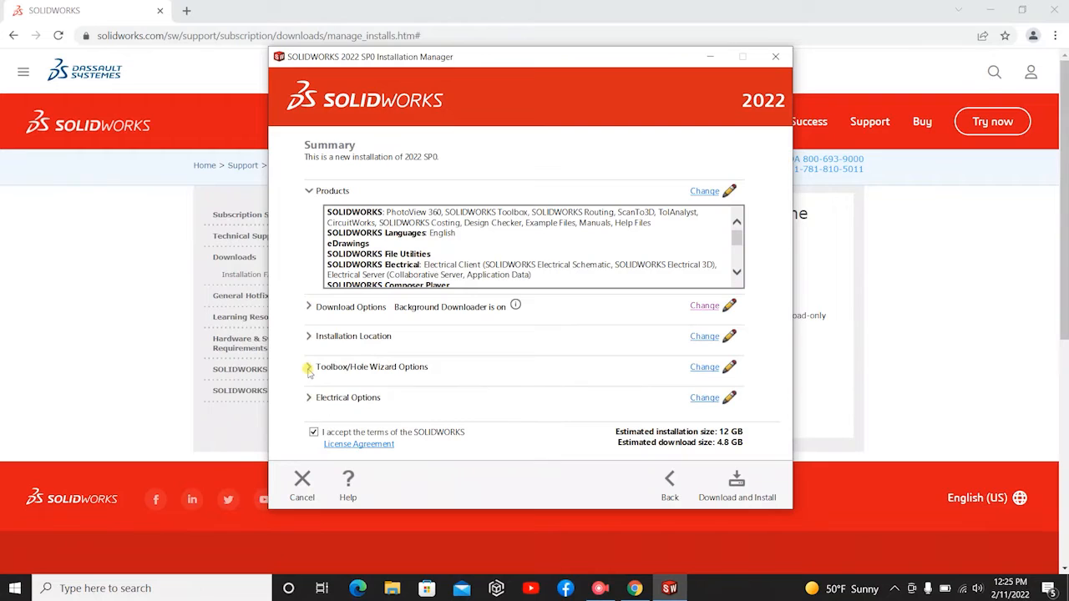
pyautogui.click(309, 306)
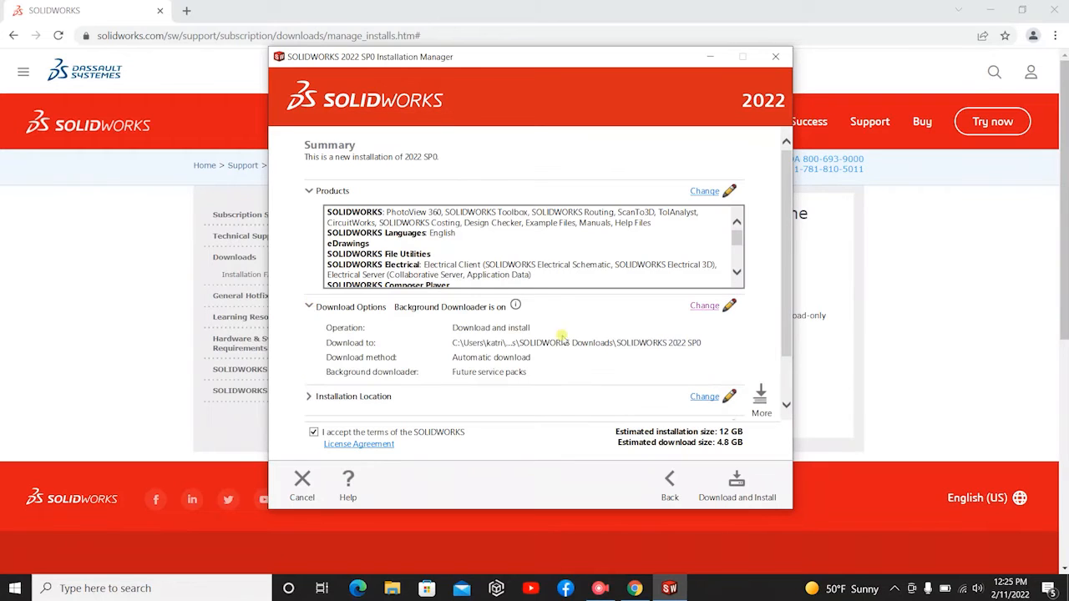
pyautogui.moveTo(561, 342)
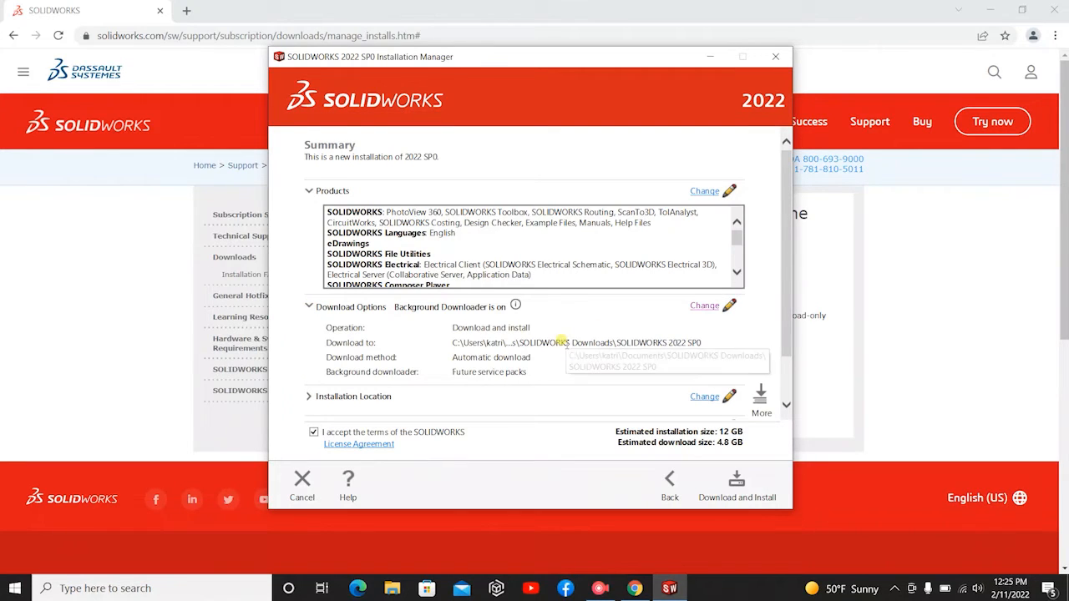
pyautogui.scroll(-3)
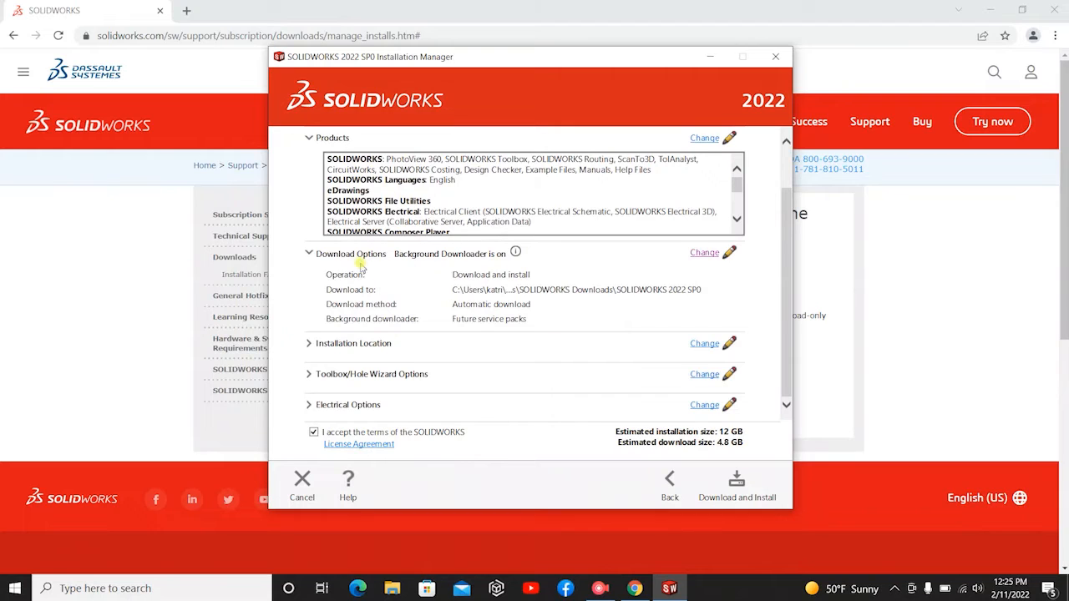
pyautogui.click(308, 254)
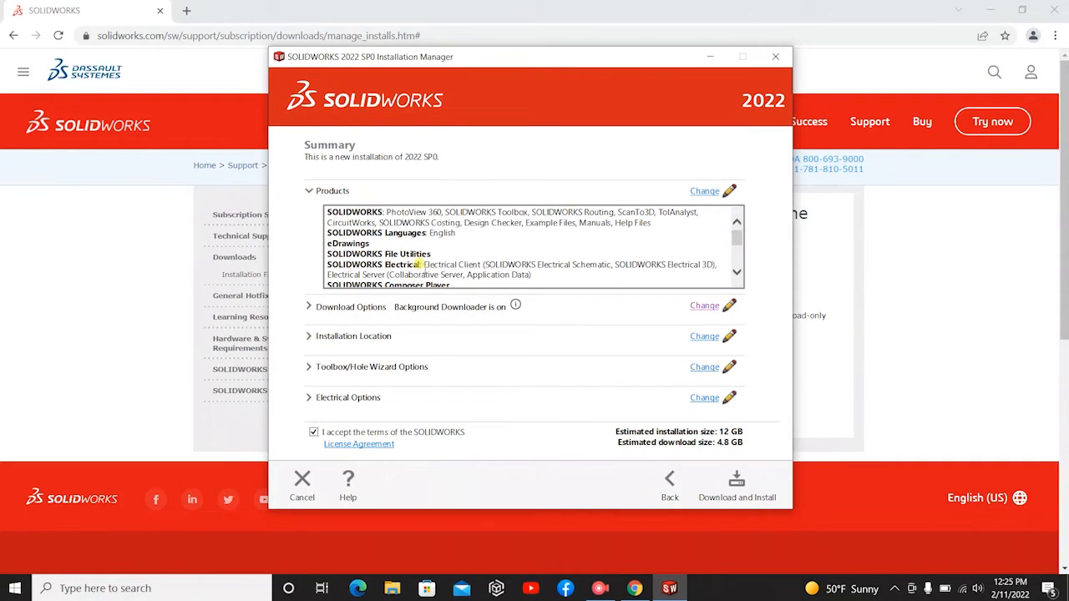
pyautogui.scroll(-3)
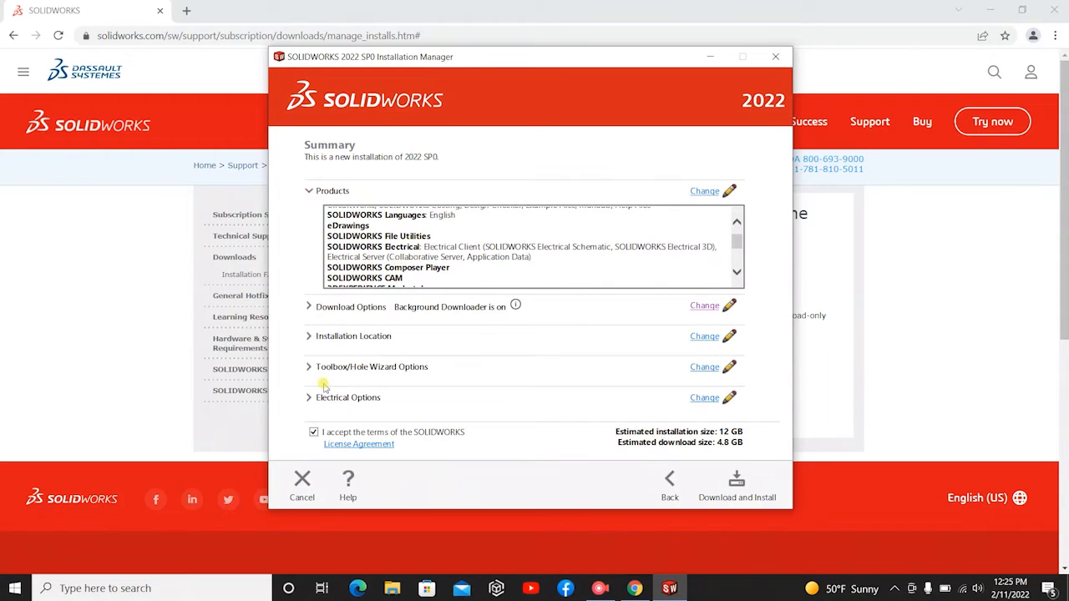
pyautogui.moveTo(641, 426)
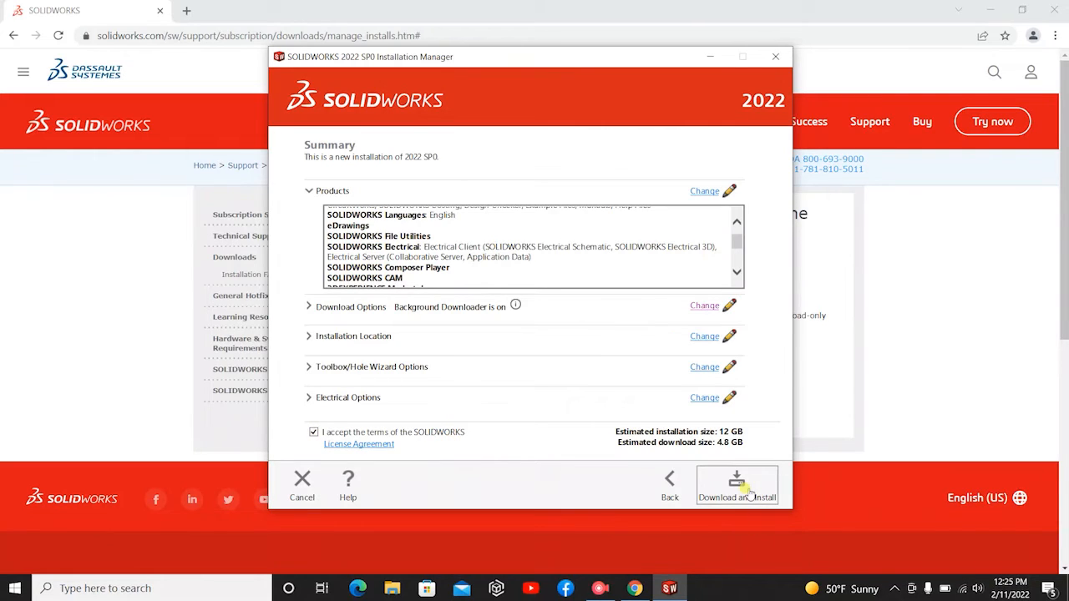
pyautogui.click(737, 485)
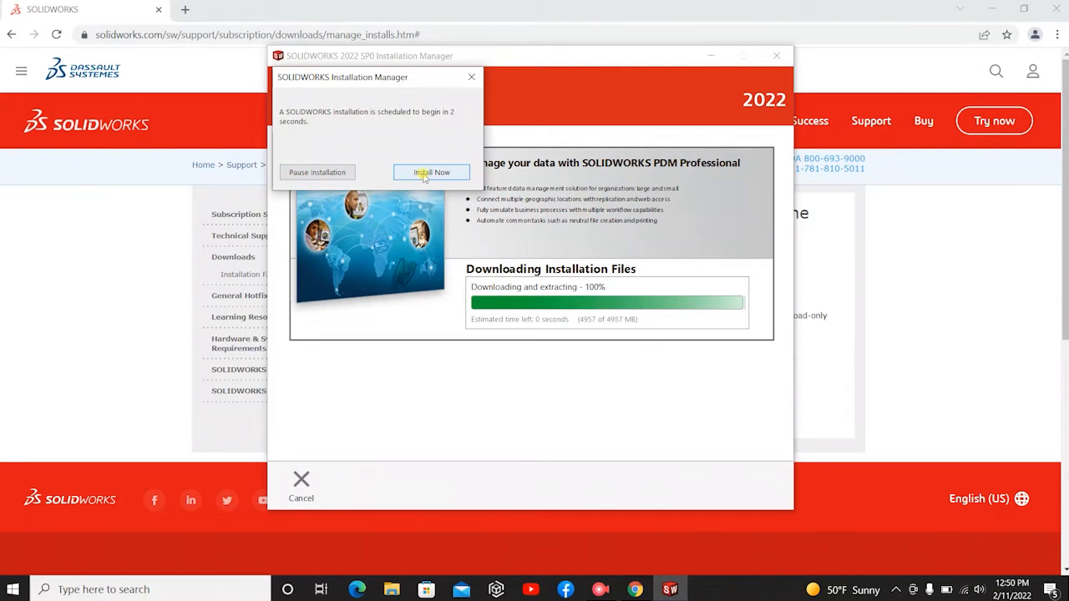
# Step: Choose Install Now and wait for Installation is Complete
pyautogui.click(431, 172)
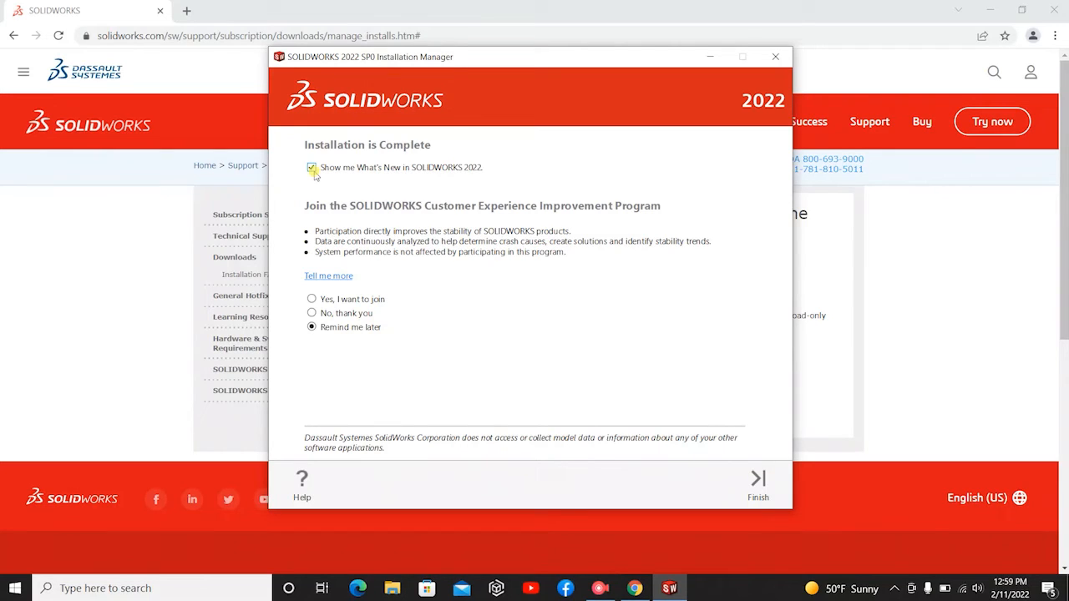
# Step: Uncheck 'Show me What's New in SOLIDWORKS 2022' and finish the installer
pyautogui.click(311, 168)
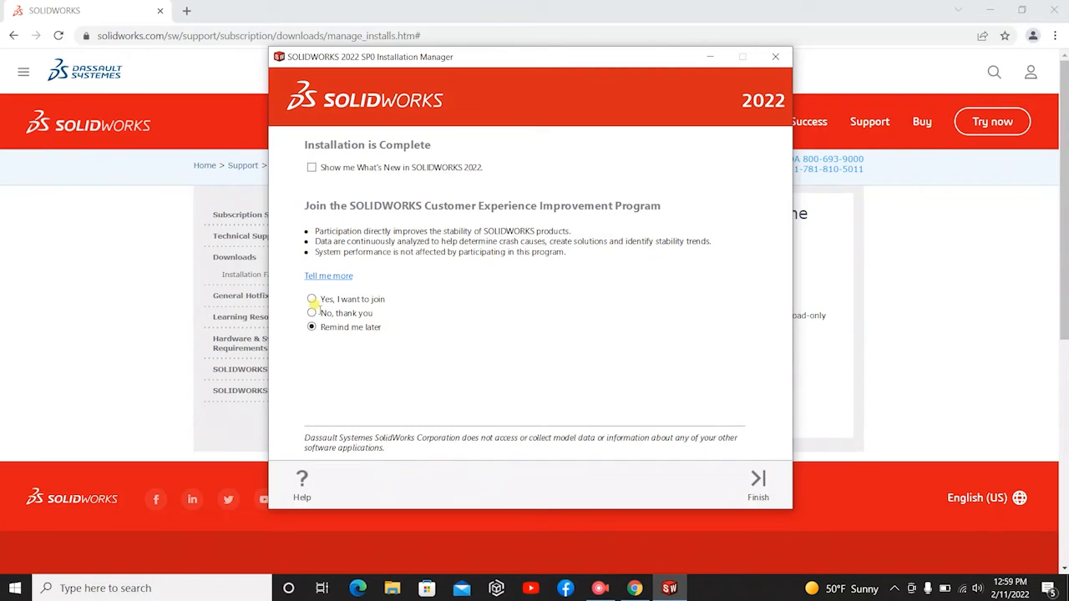
pyautogui.moveTo(555, 224)
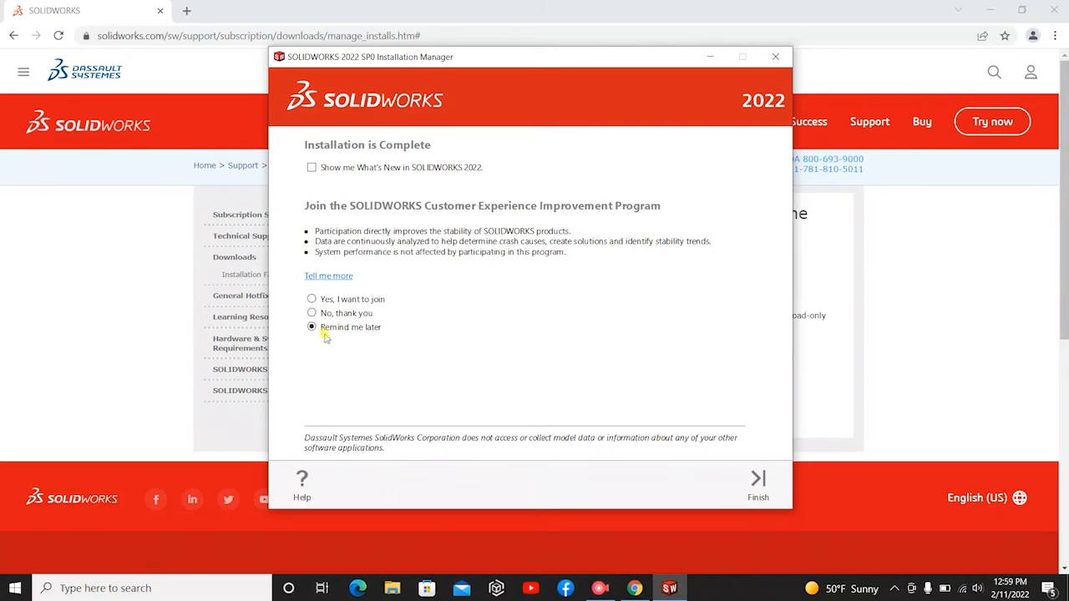
pyautogui.moveTo(546, 367)
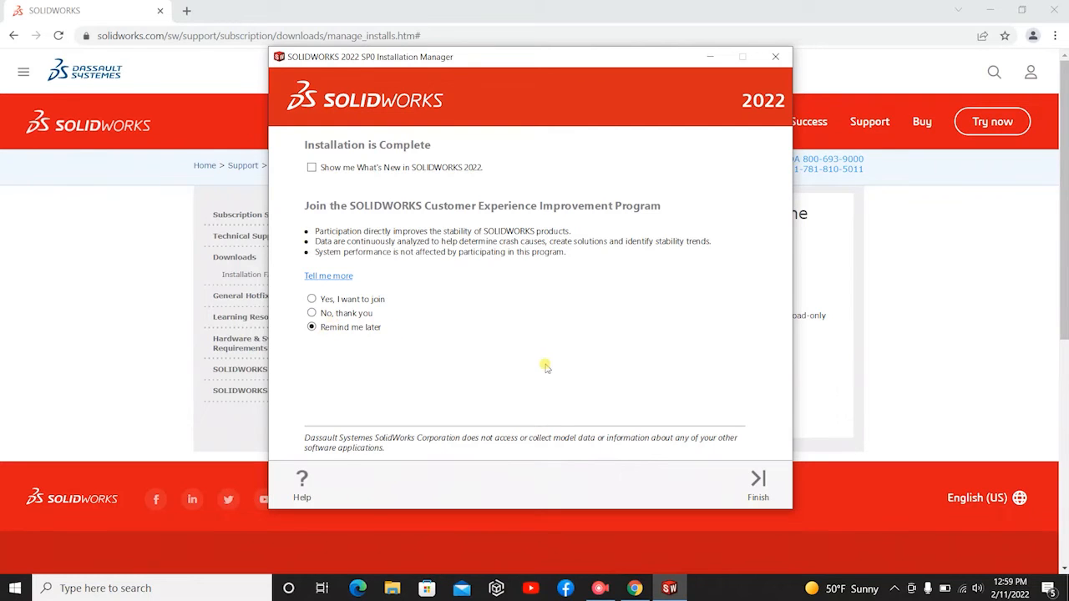
pyautogui.click(757, 484)
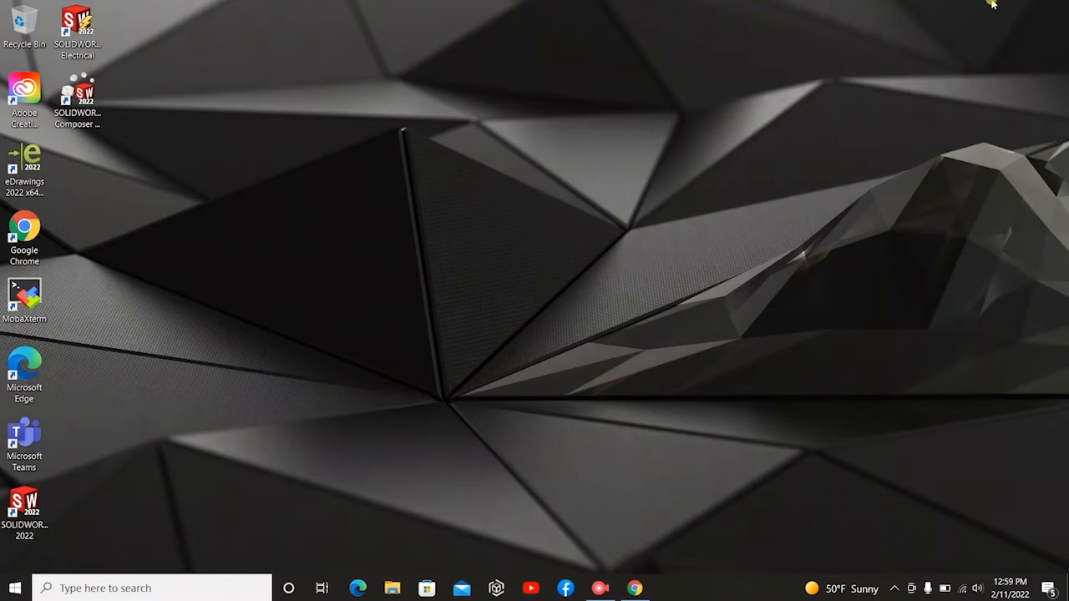
# Step: Launch SOLIDWORKS 2022 from its desktop shortcut
pyautogui.click(24, 505)
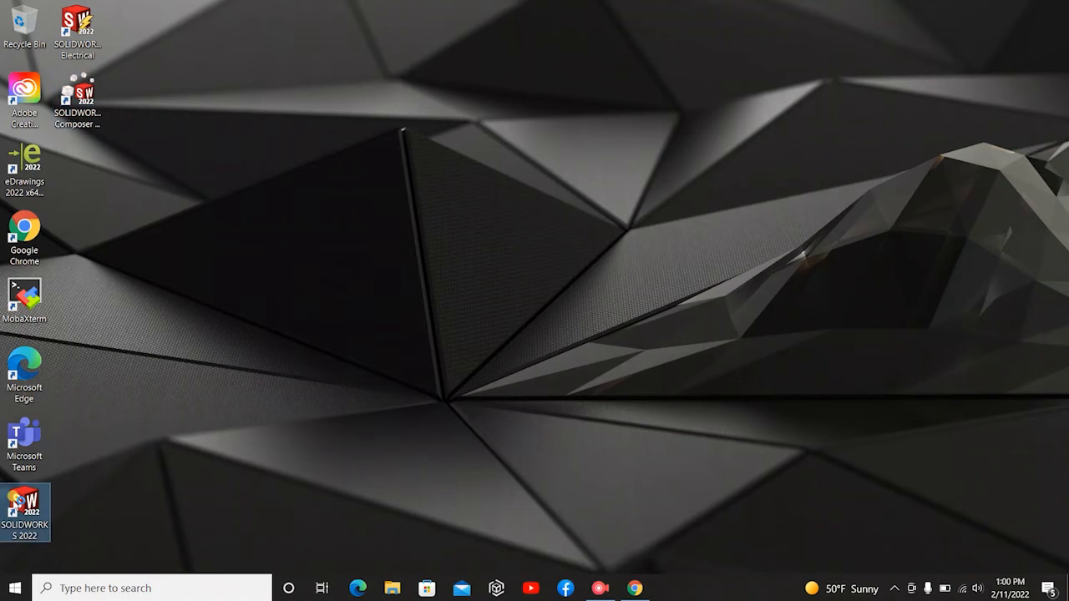
pyautogui.doubleClick(24, 505)
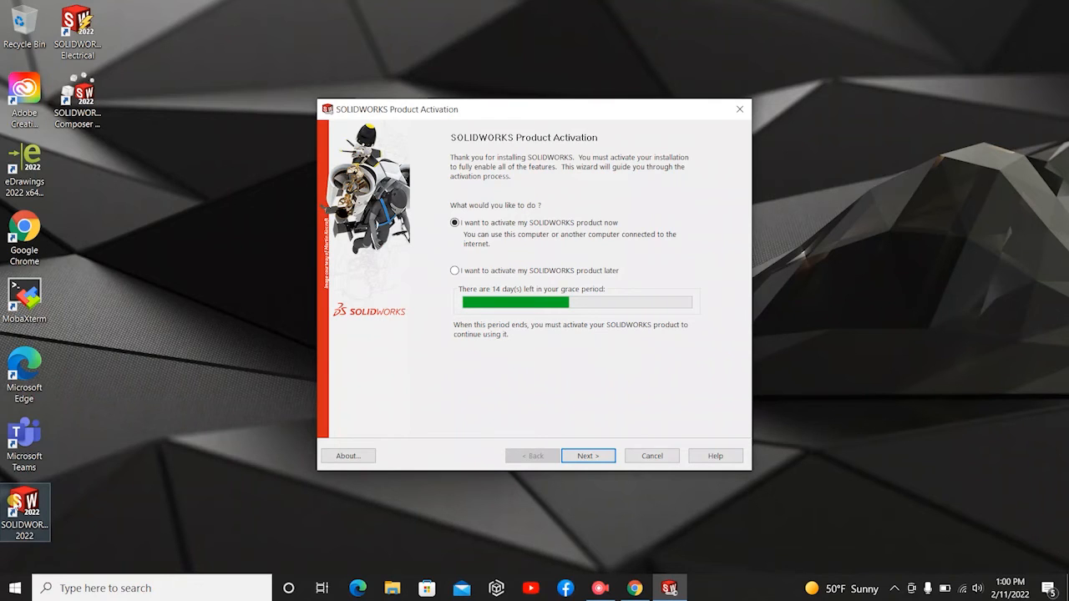
pyautogui.moveTo(200, 435)
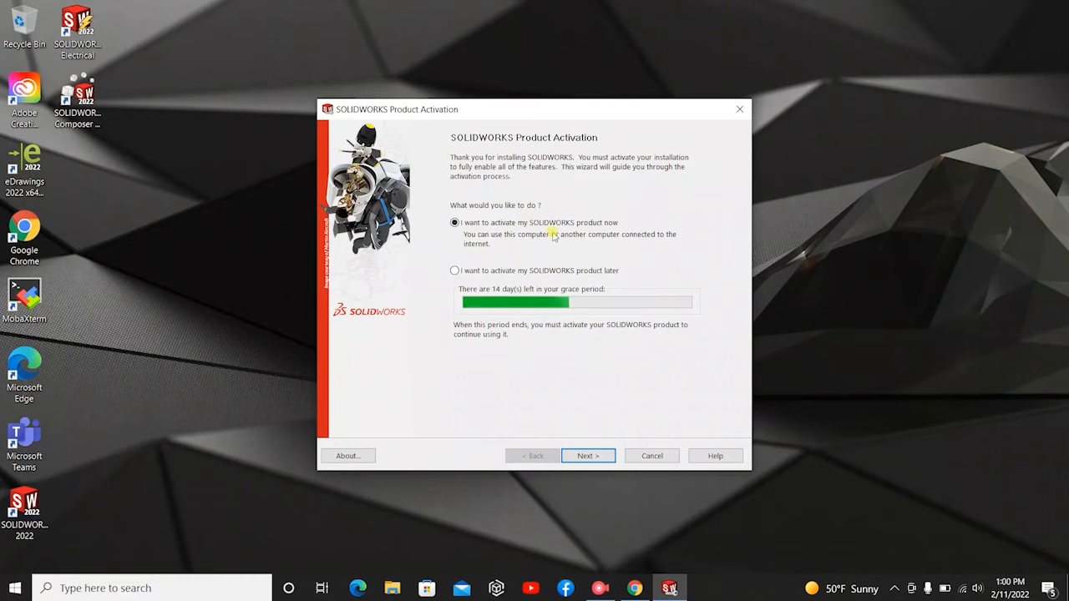
# Step: Defer SOLIDWORKS activation to later, using the 14-day grace period
pyautogui.click(588, 455)
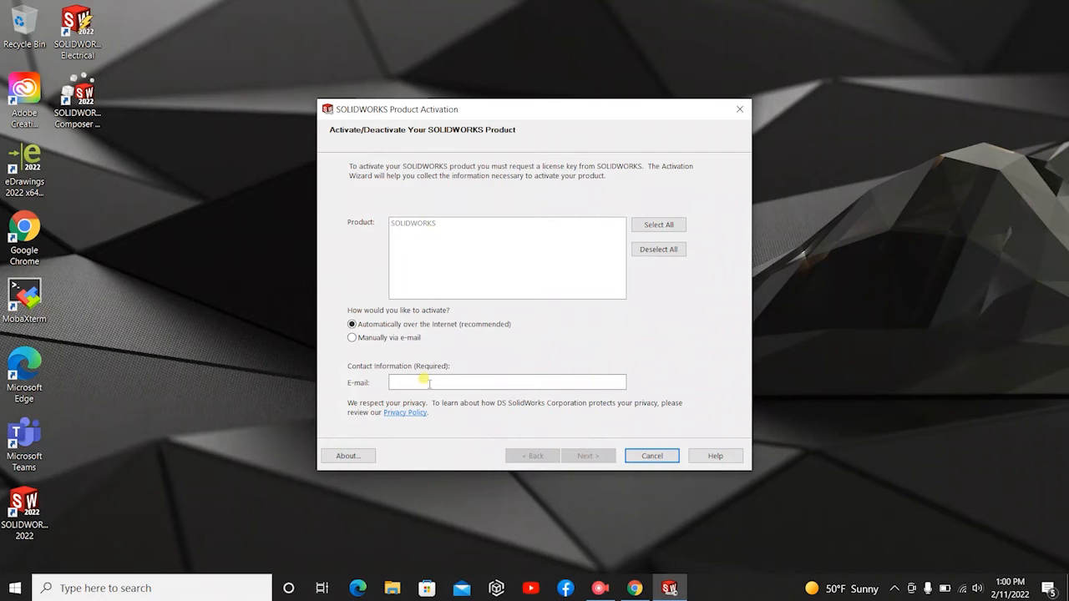
pyautogui.click(507, 382)
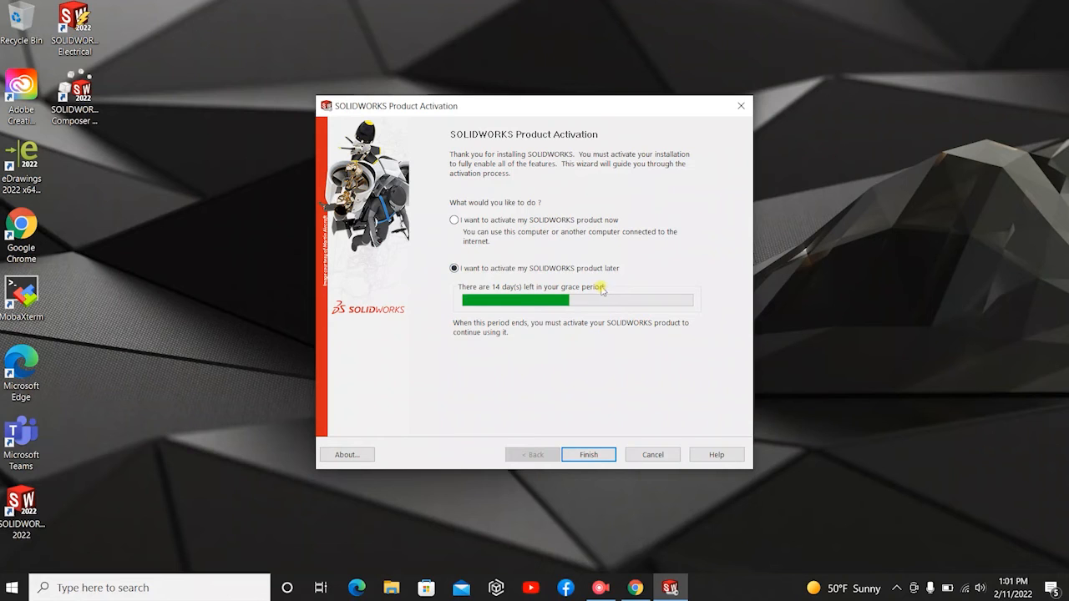
pyautogui.moveTo(601, 475)
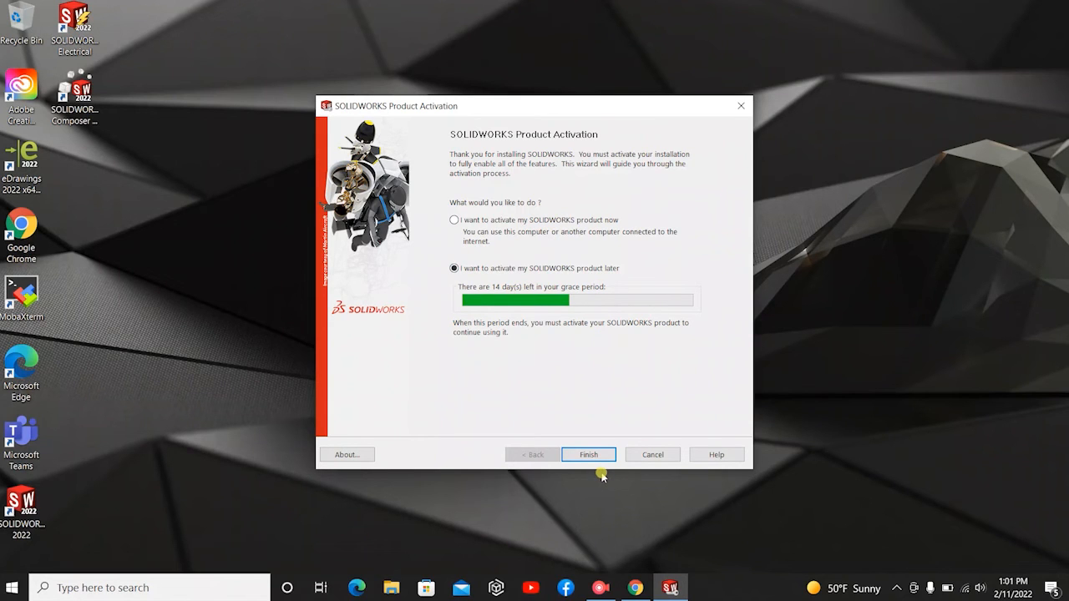
pyautogui.click(588, 454)
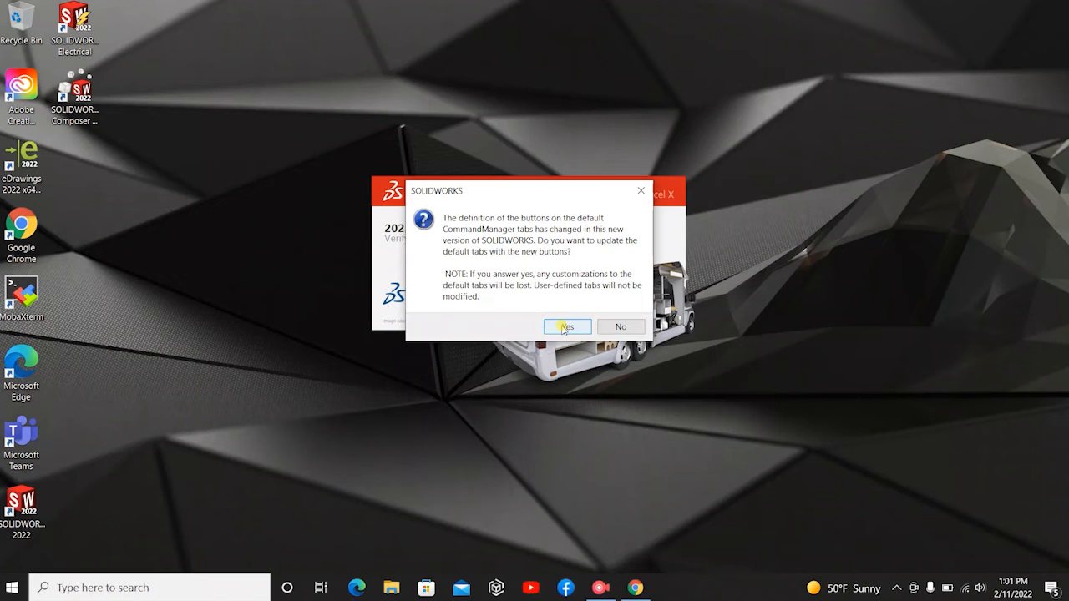
# Step: Update default CommandManager tabs with new buttons and accept the license agreement
pyautogui.click(566, 326)
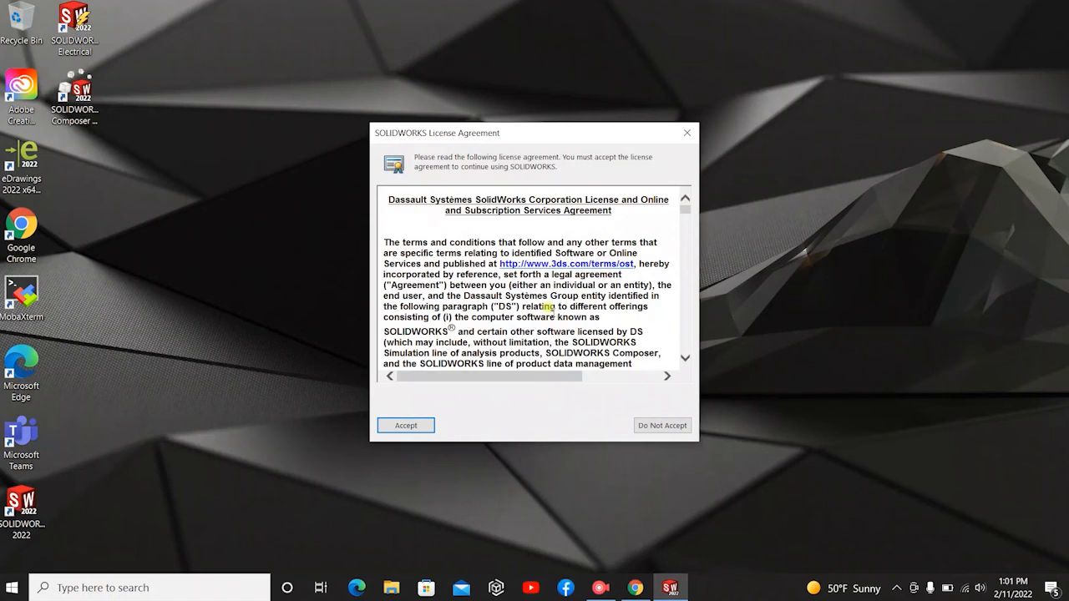
pyautogui.scroll(-3)
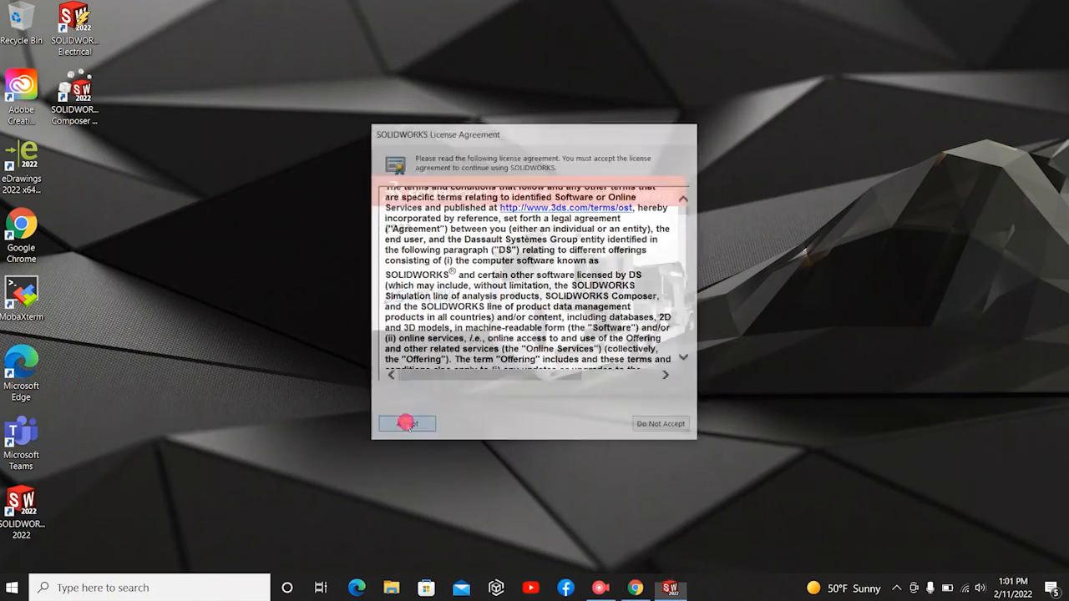
pyautogui.click(407, 424)
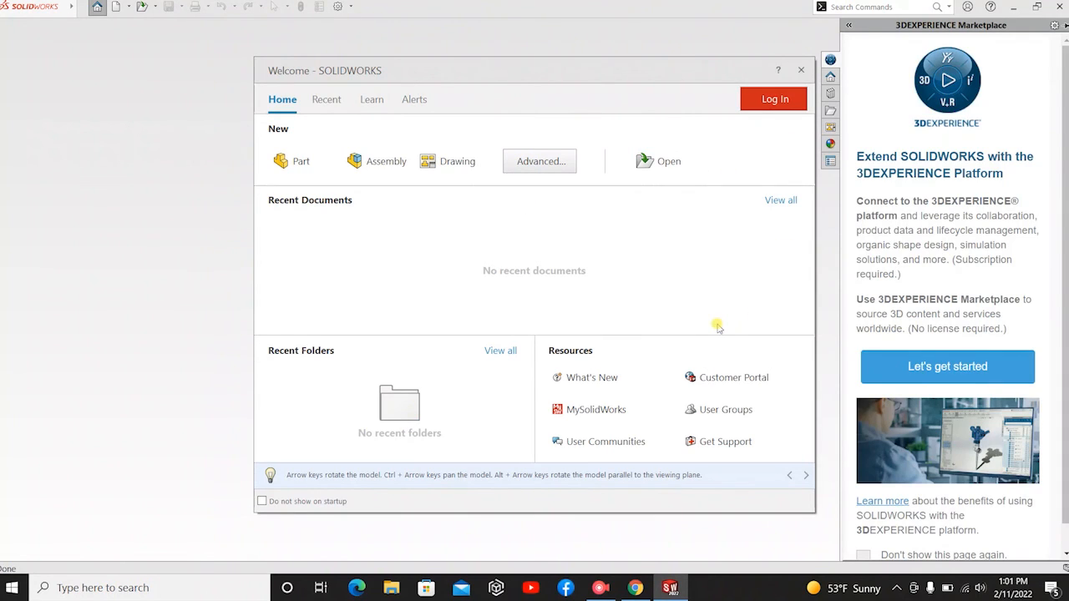
pyautogui.moveTo(380, 296)
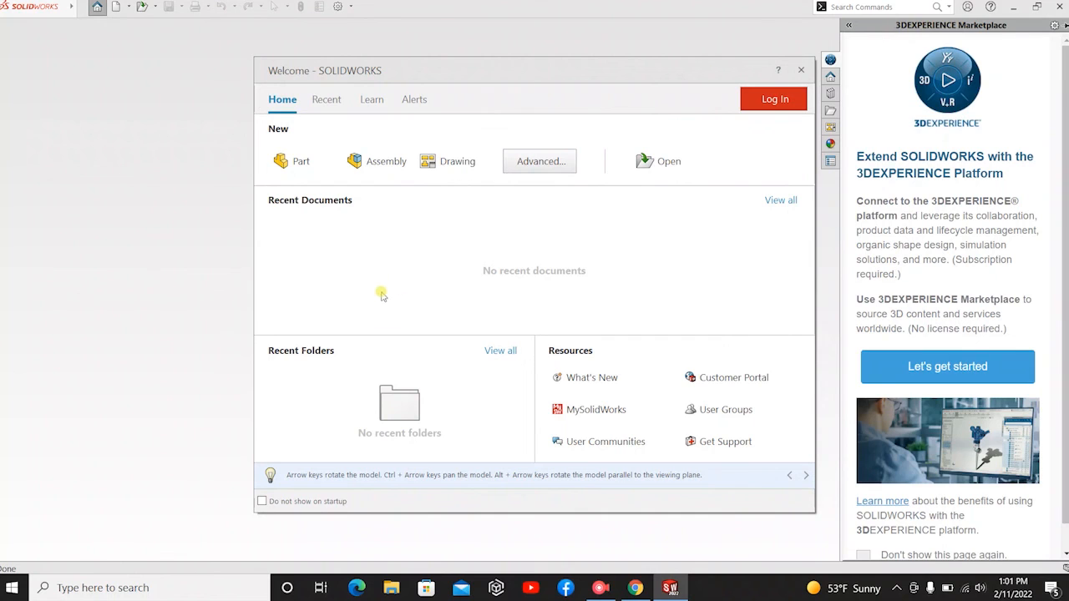
pyautogui.moveTo(256, 142)
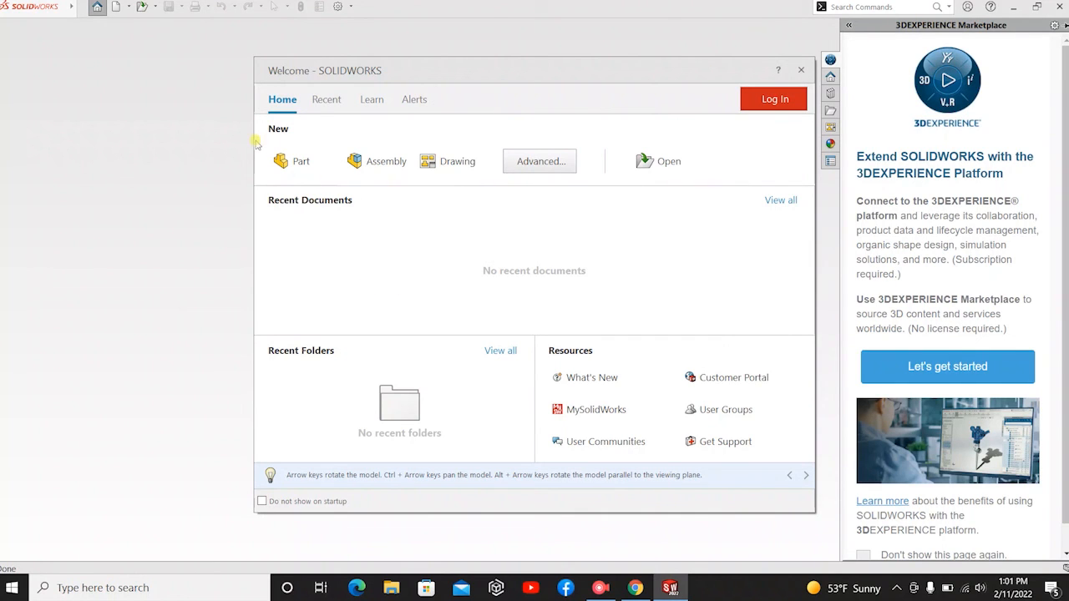
# Step: Create a new Part, confirming IPS units and the ANSI dimension standard
pyautogui.click(301, 160)
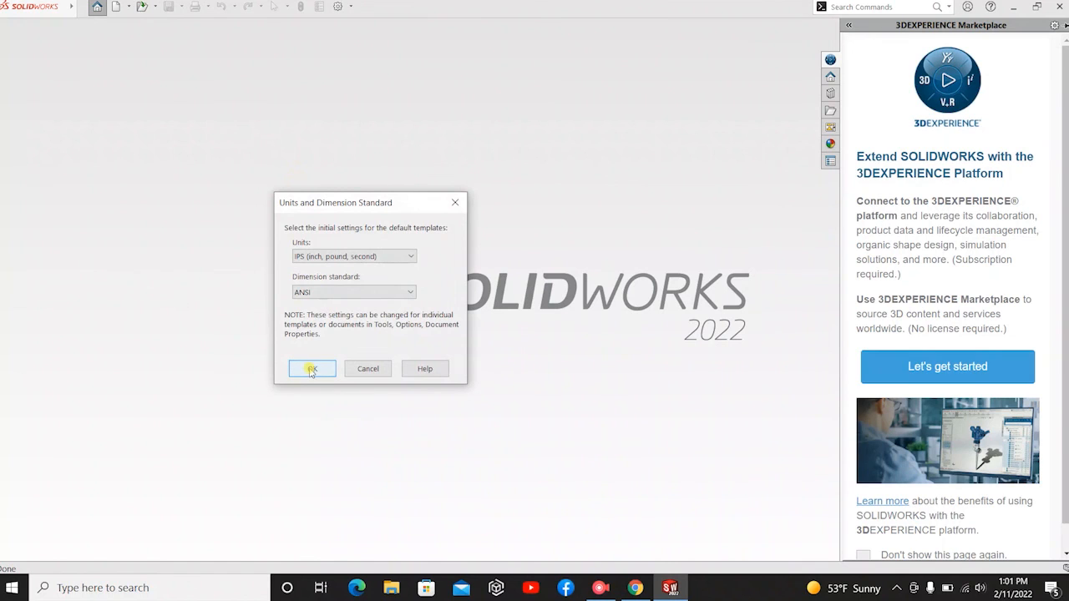
pyautogui.click(354, 256)
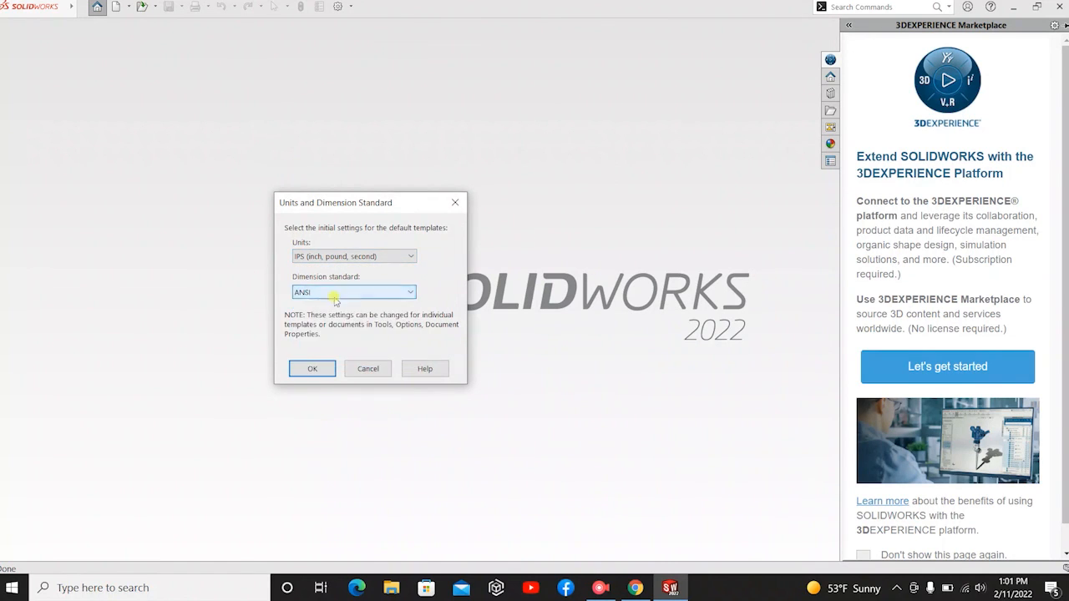
pyautogui.click(311, 368)
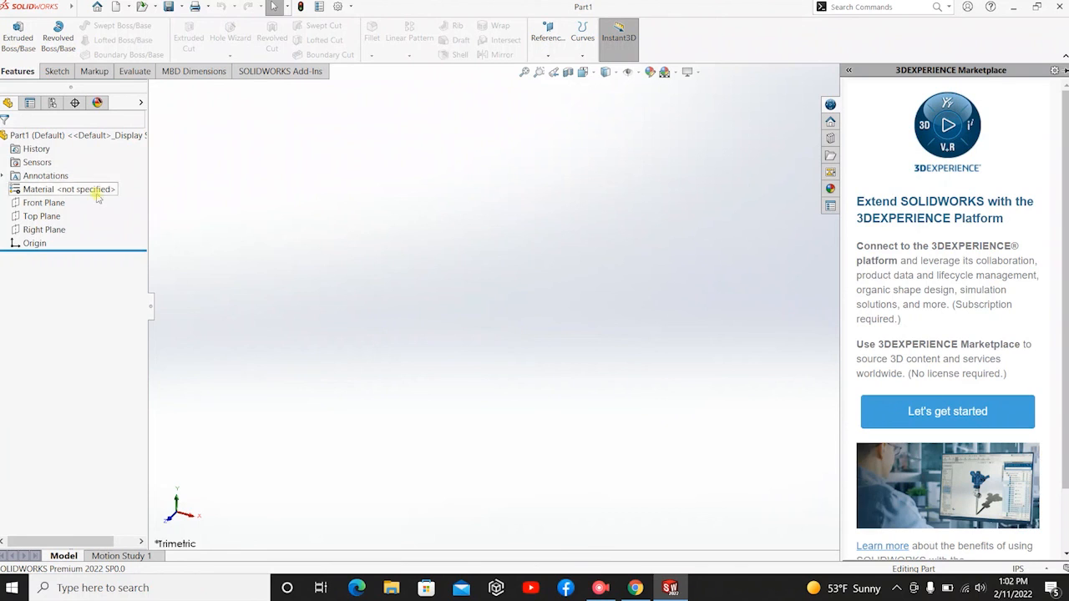
pyautogui.click(44, 230)
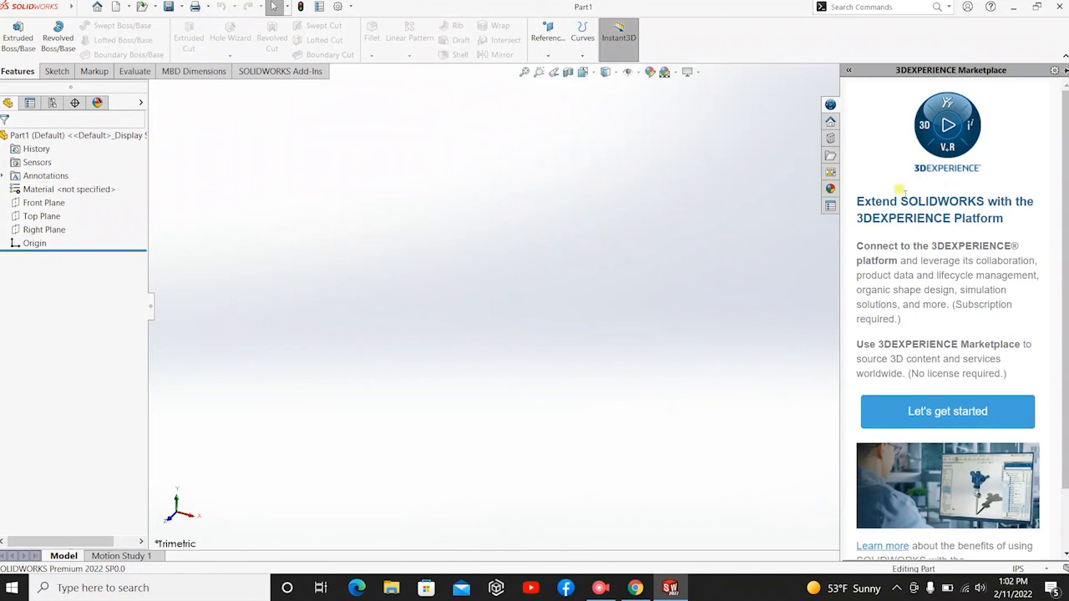
pyautogui.moveTo(691, 410)
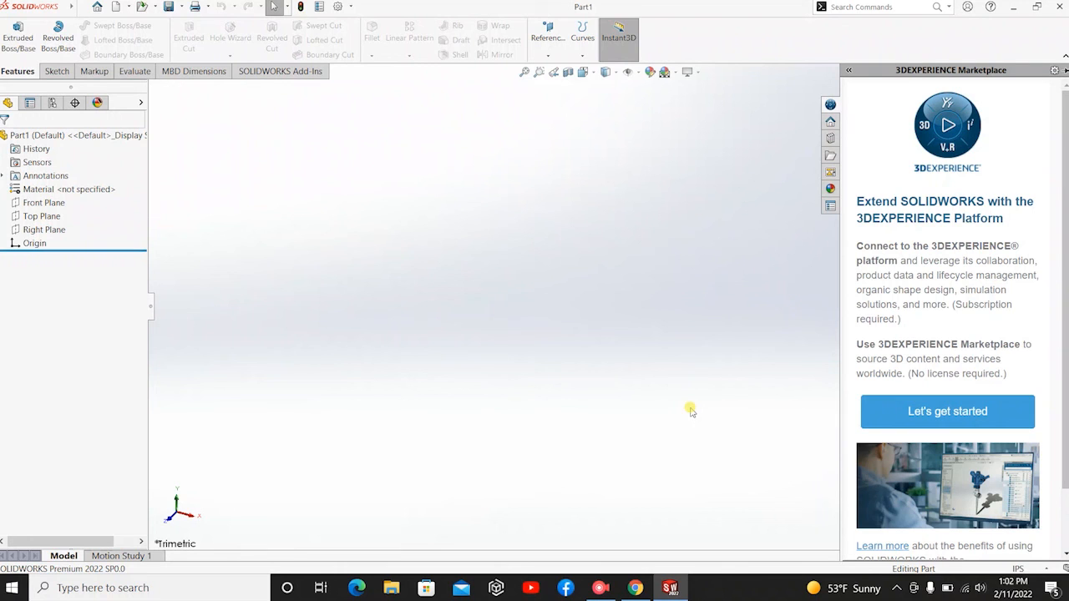